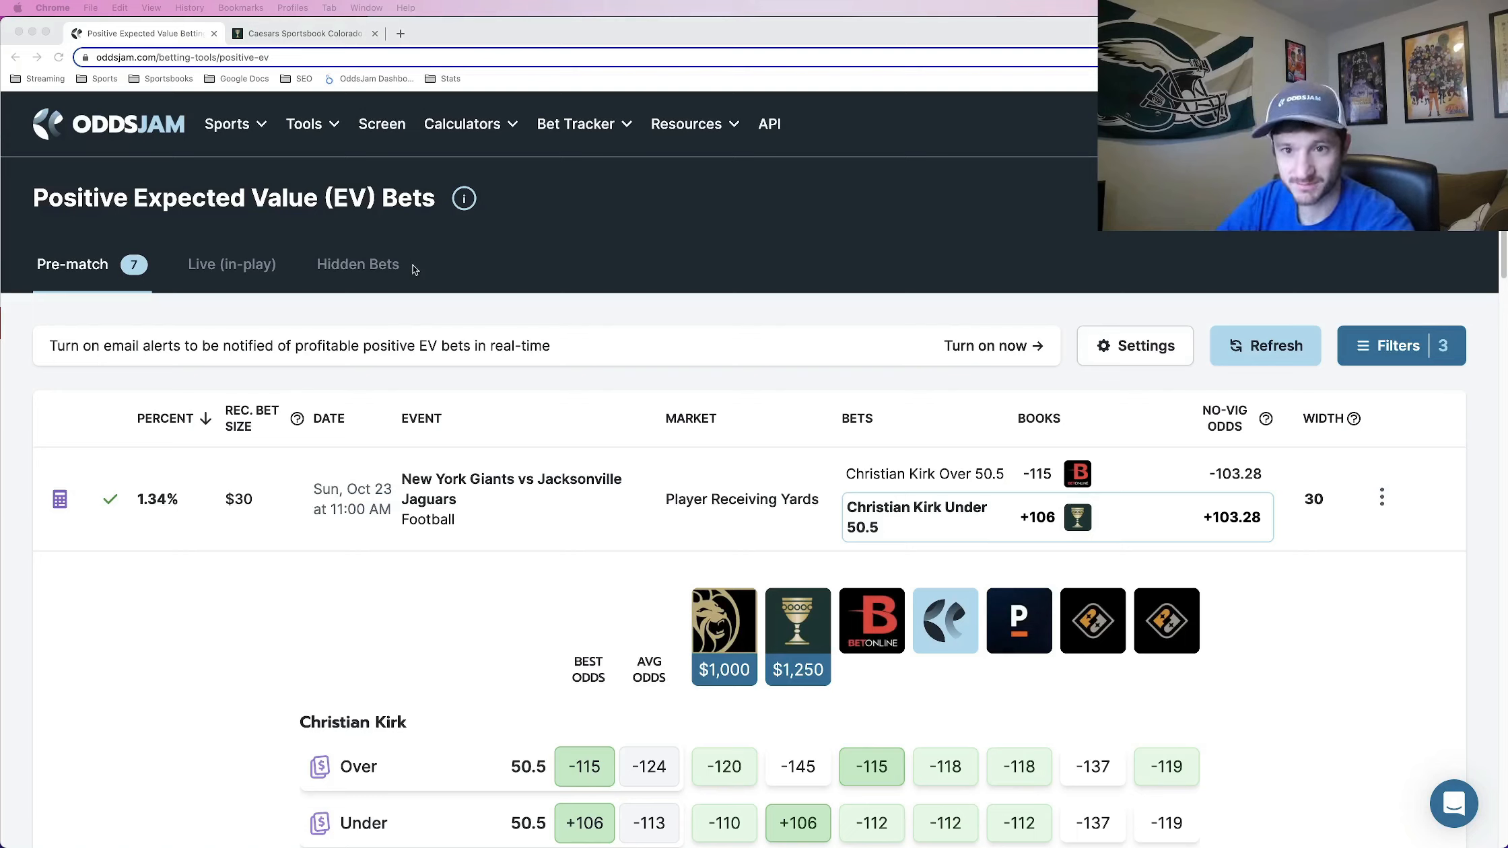
pyautogui.moveTo(795, 270)
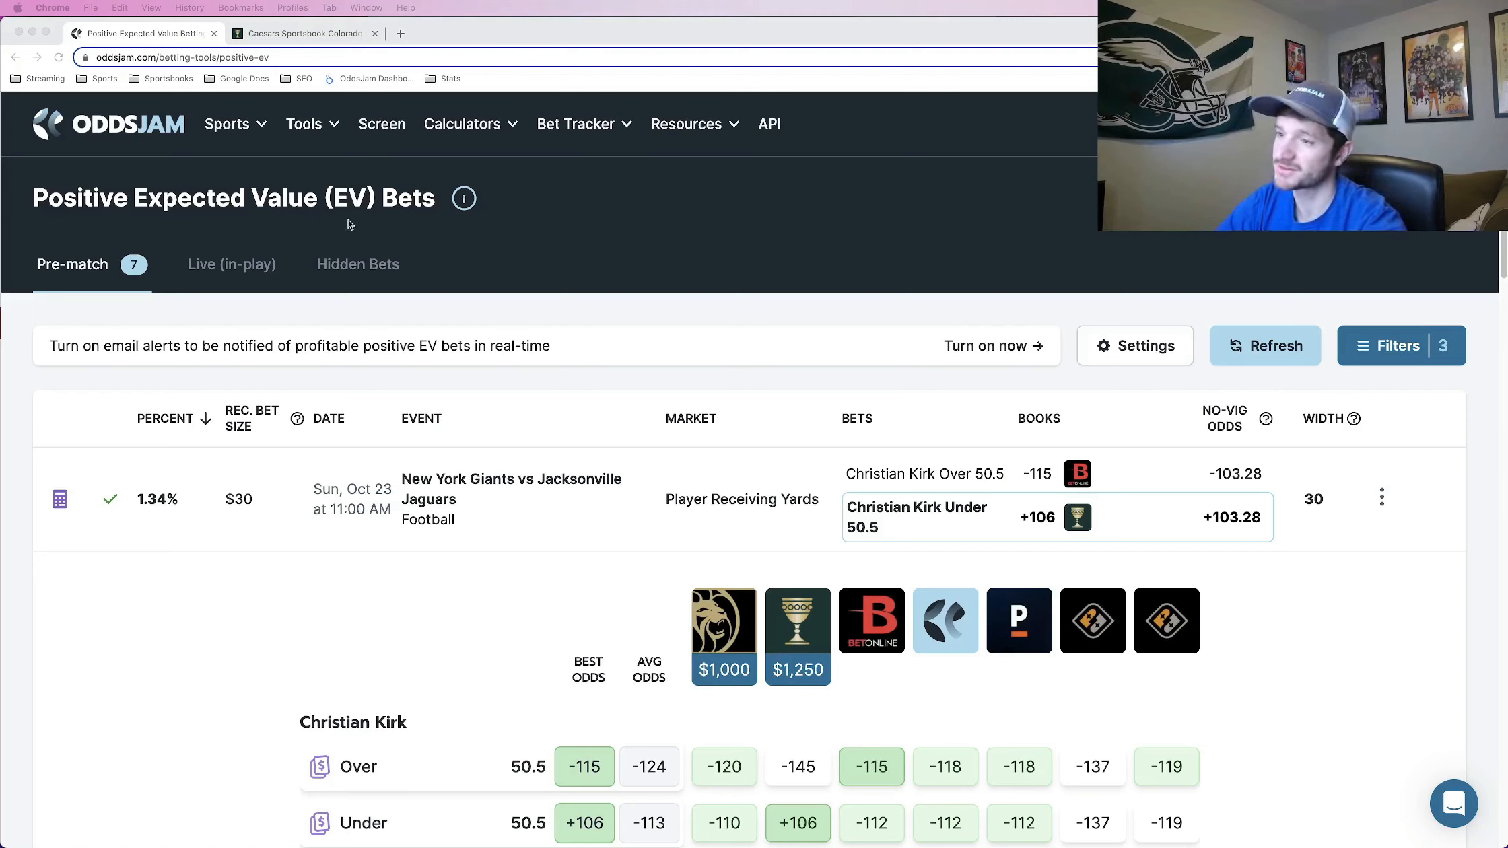
# Limit the OddsJam bet filters to Caesars Sportsbook and review the date range options.
pyautogui.tripleClick(233, 198)
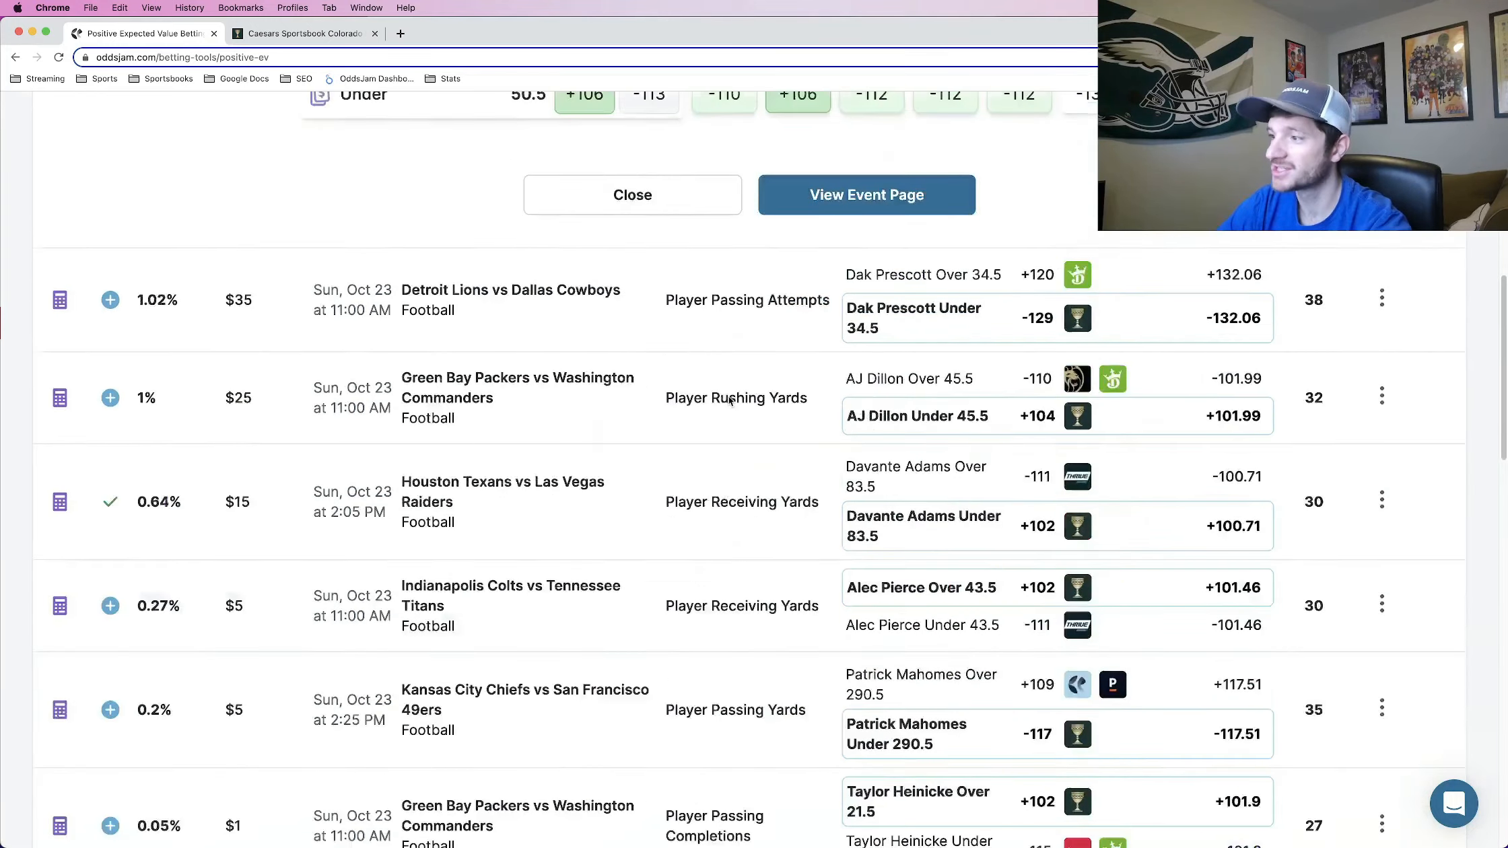
pyautogui.click(633, 194)
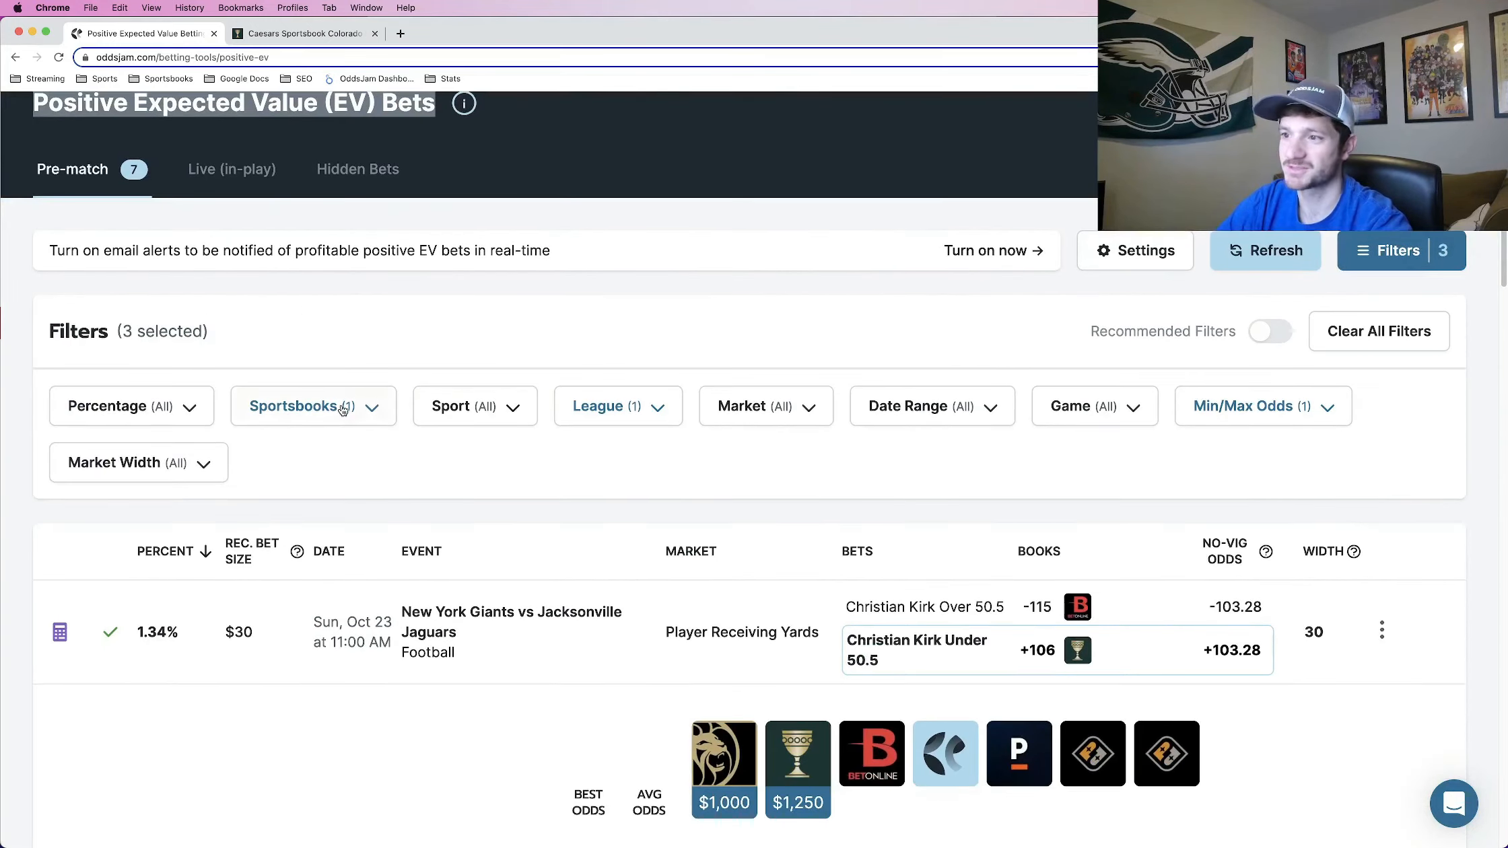
pyautogui.click(314, 406)
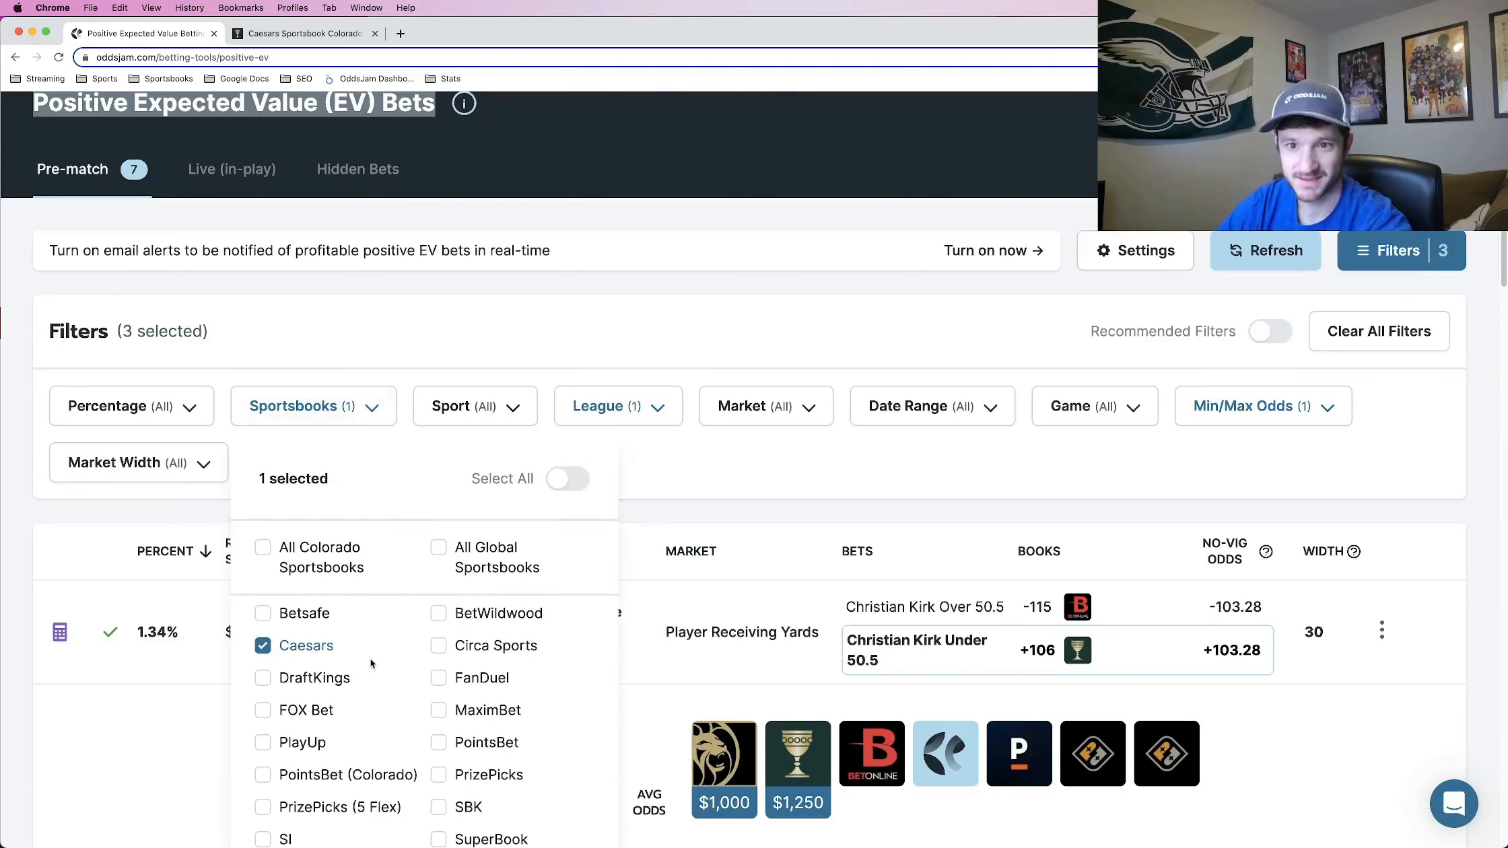
pyautogui.click(617, 405)
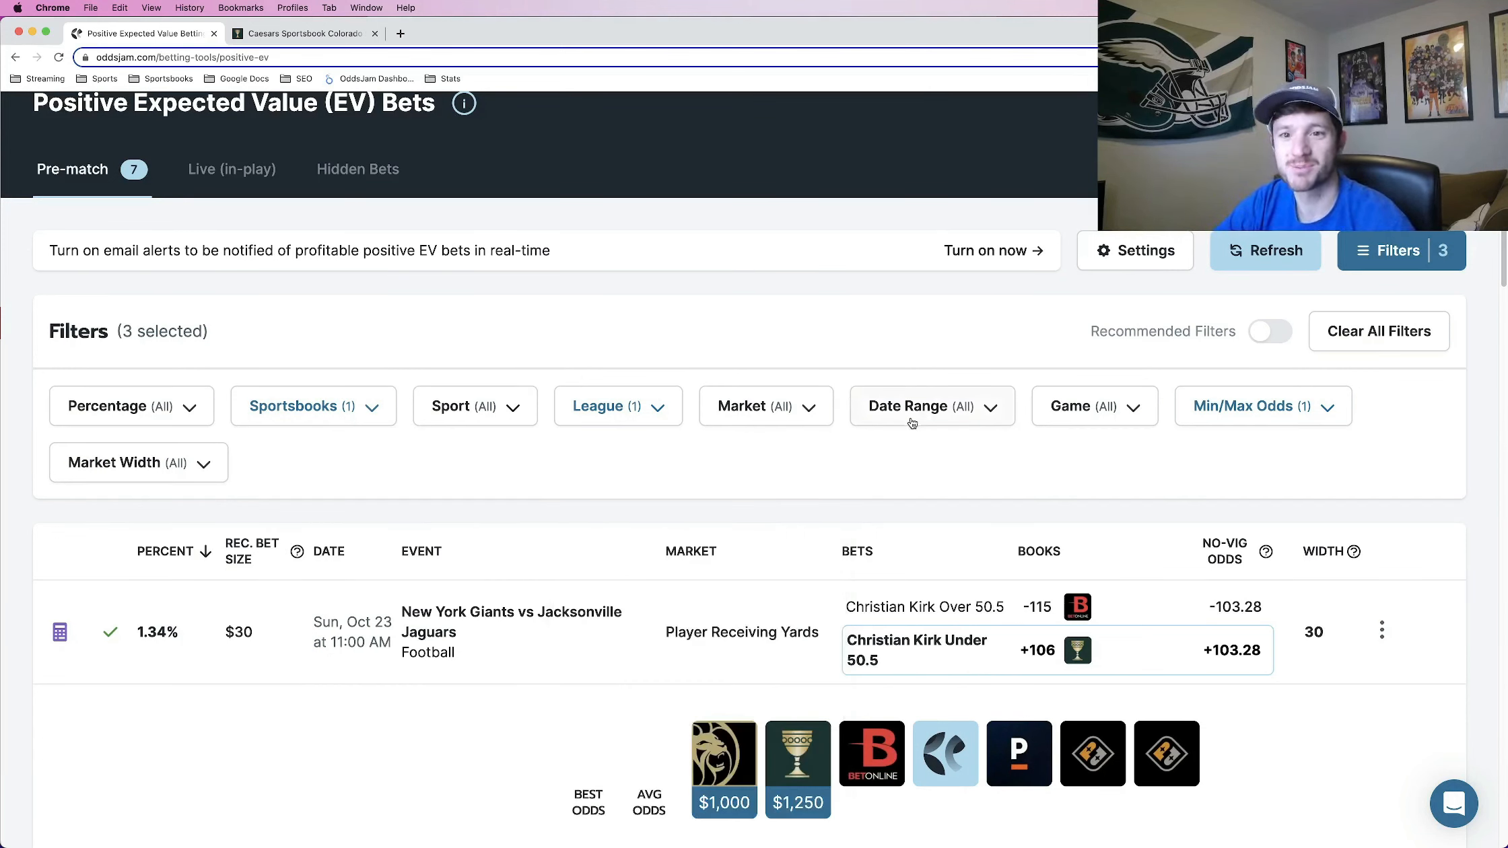
pyautogui.click(931, 404)
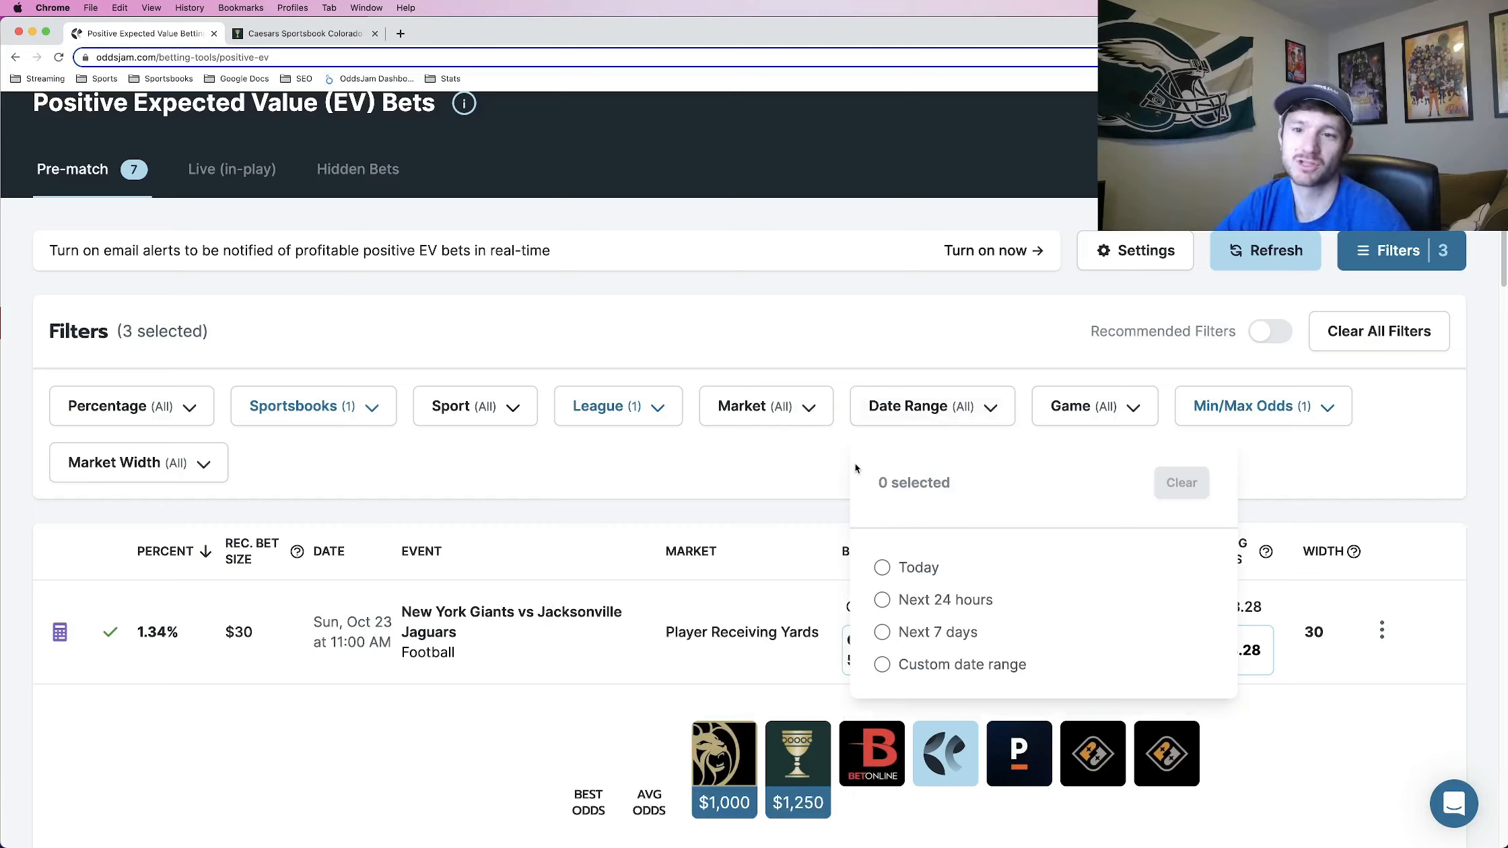
pyautogui.moveTo(910, 568)
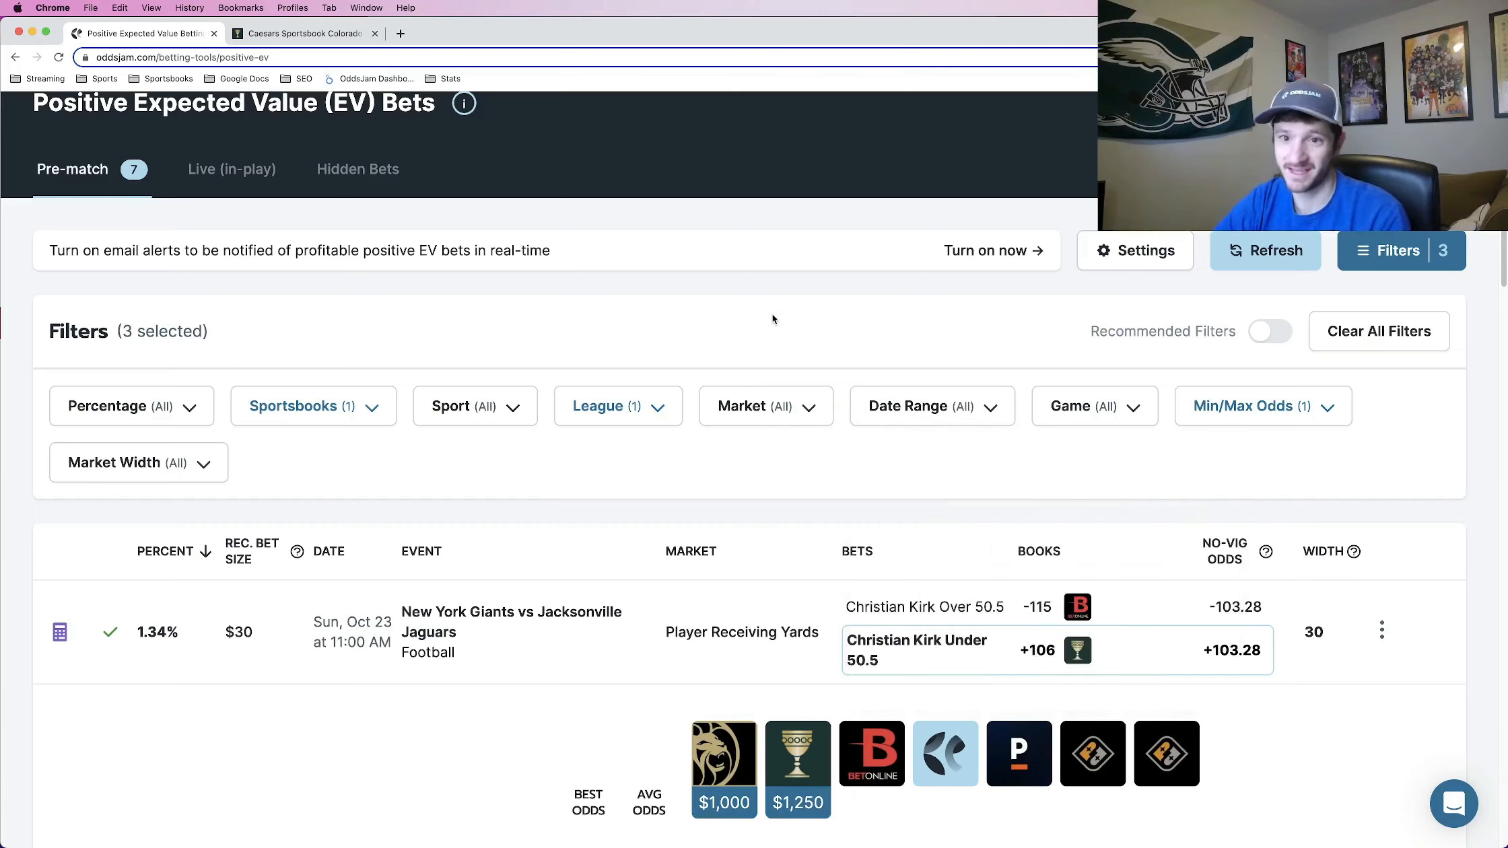
pyautogui.scroll(-3)
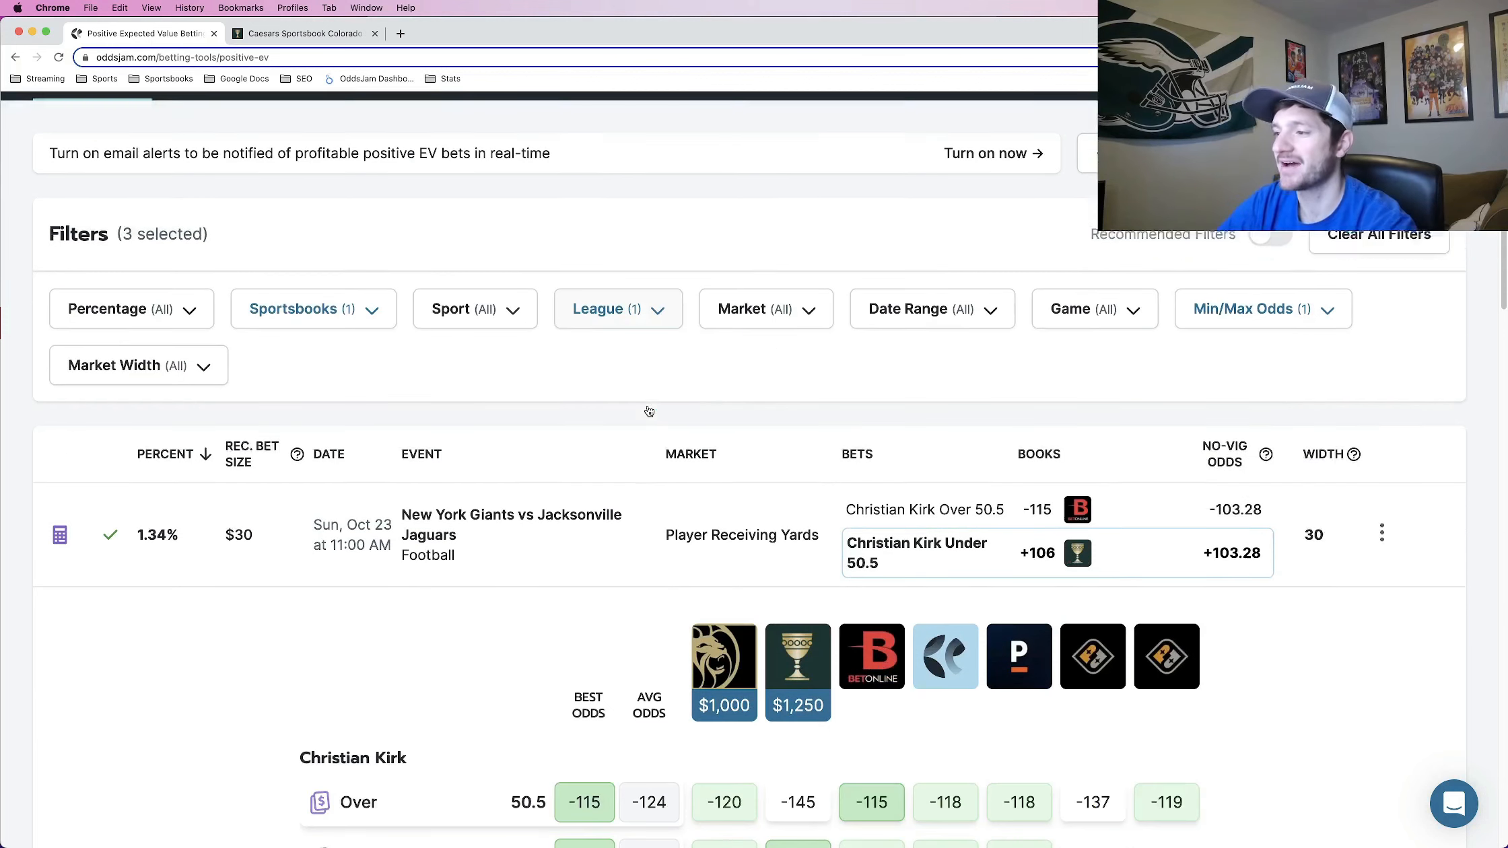
pyautogui.scroll(-3)
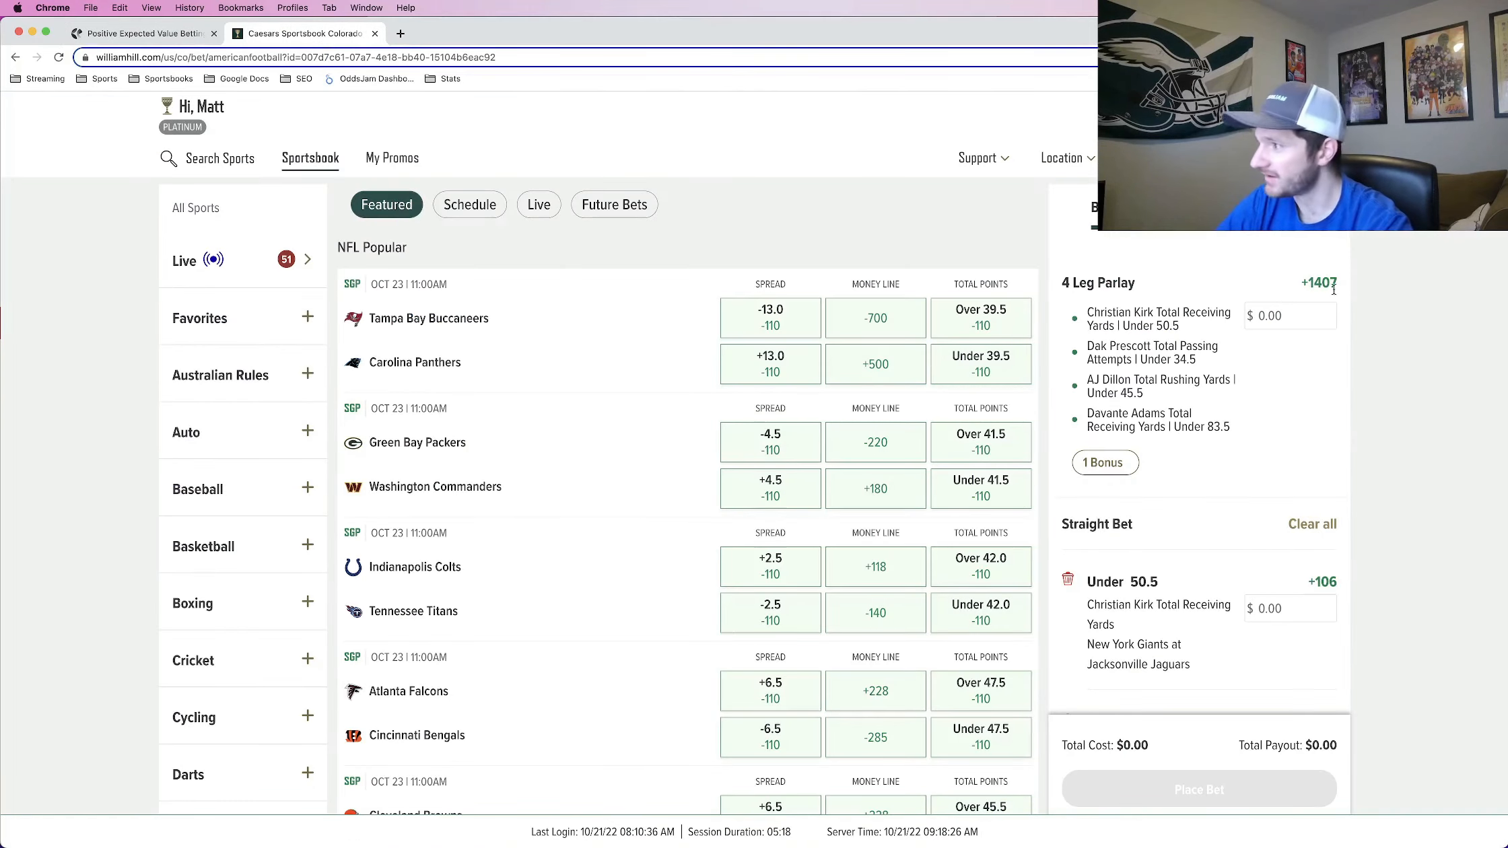
# Apply the 33% Profit Boost token and enter a $50 wager on the parlay.
pyautogui.click(1104, 462)
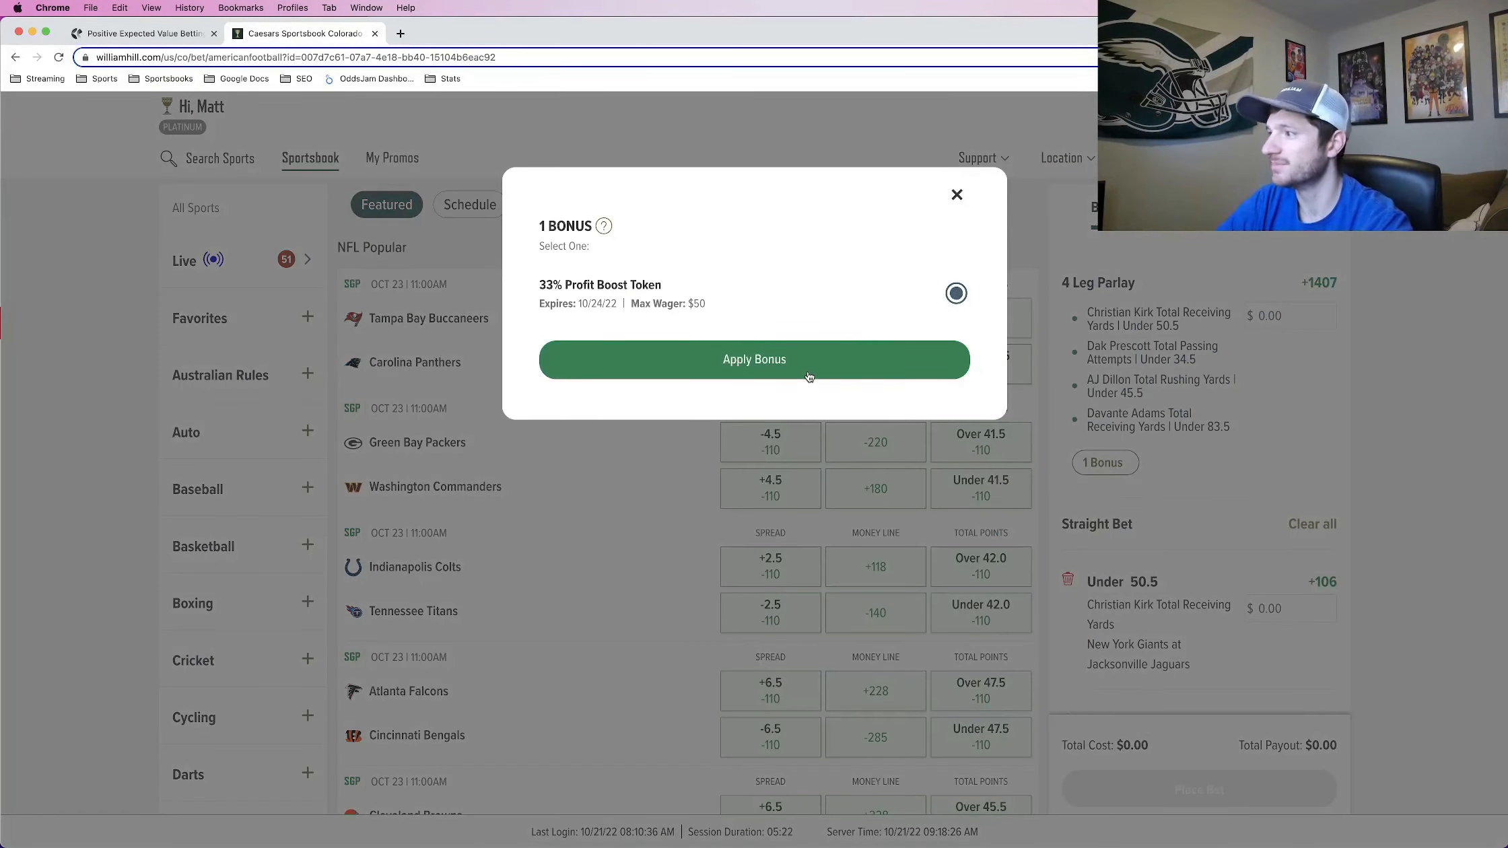
pyautogui.click(754, 358)
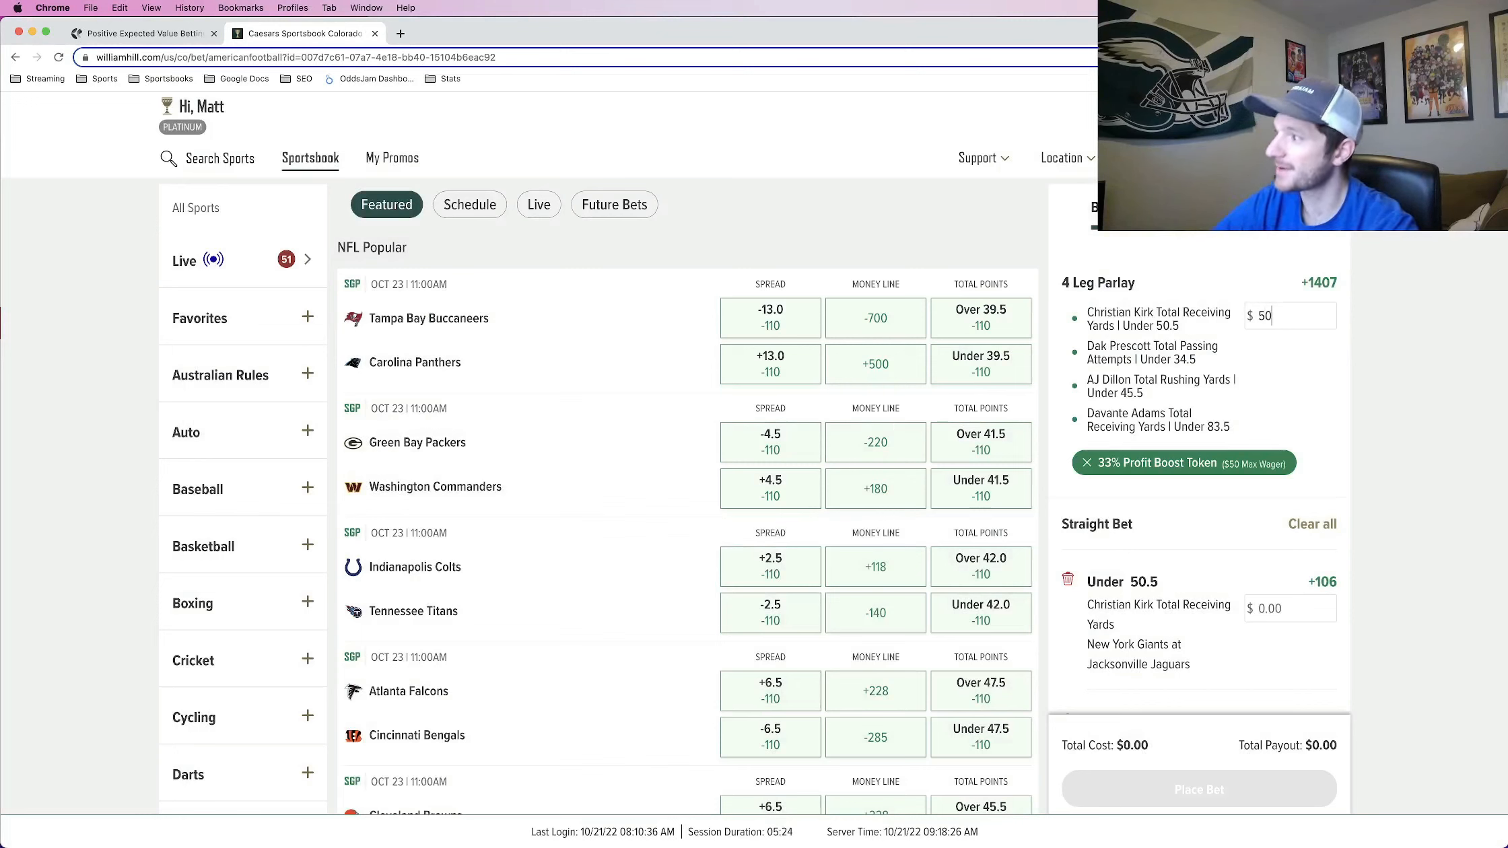
pyautogui.write('50')
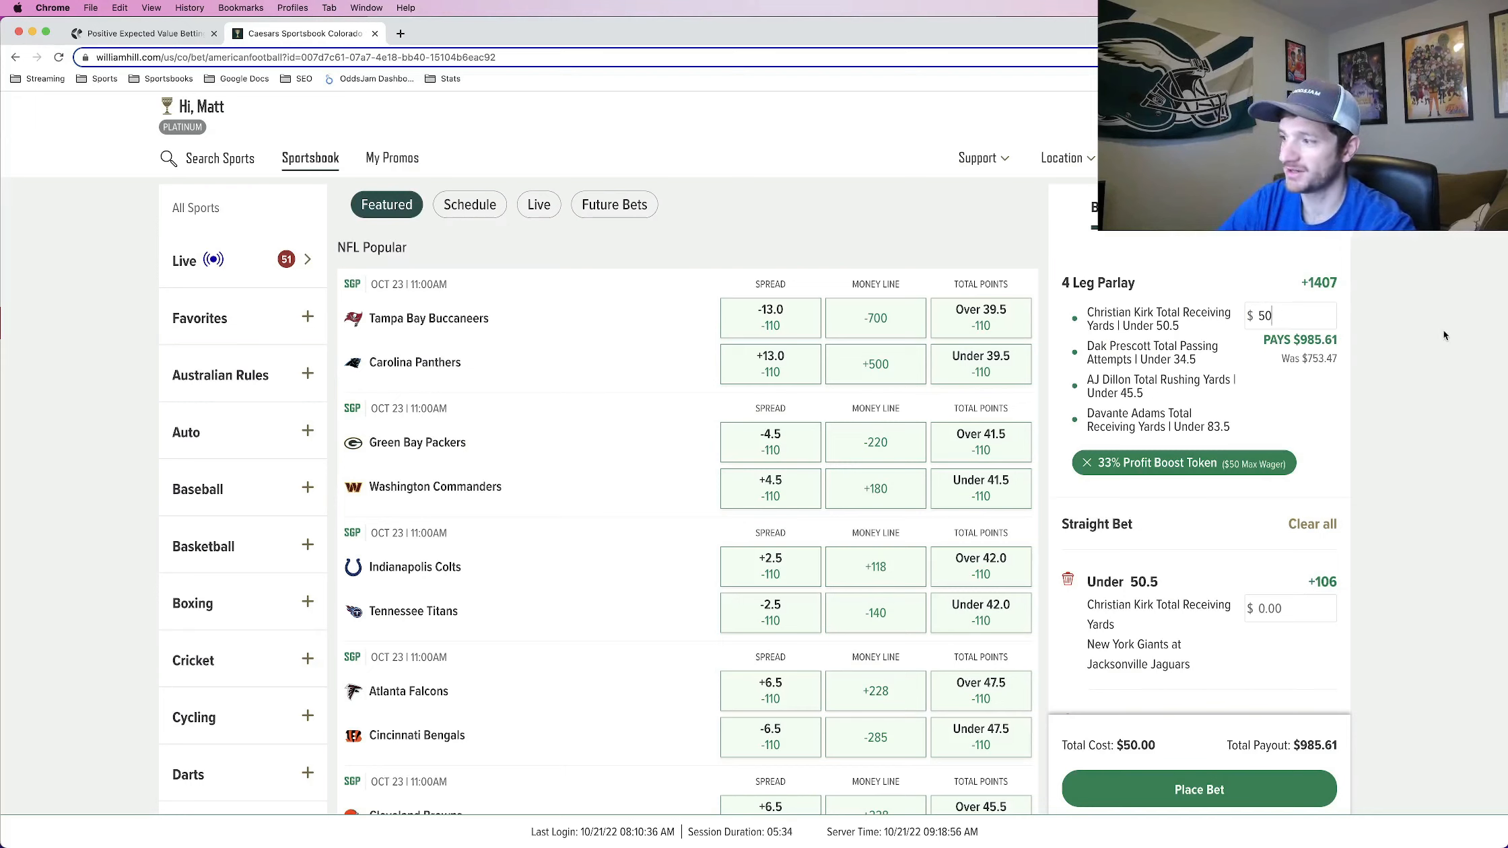
pyautogui.moveTo(1335, 465)
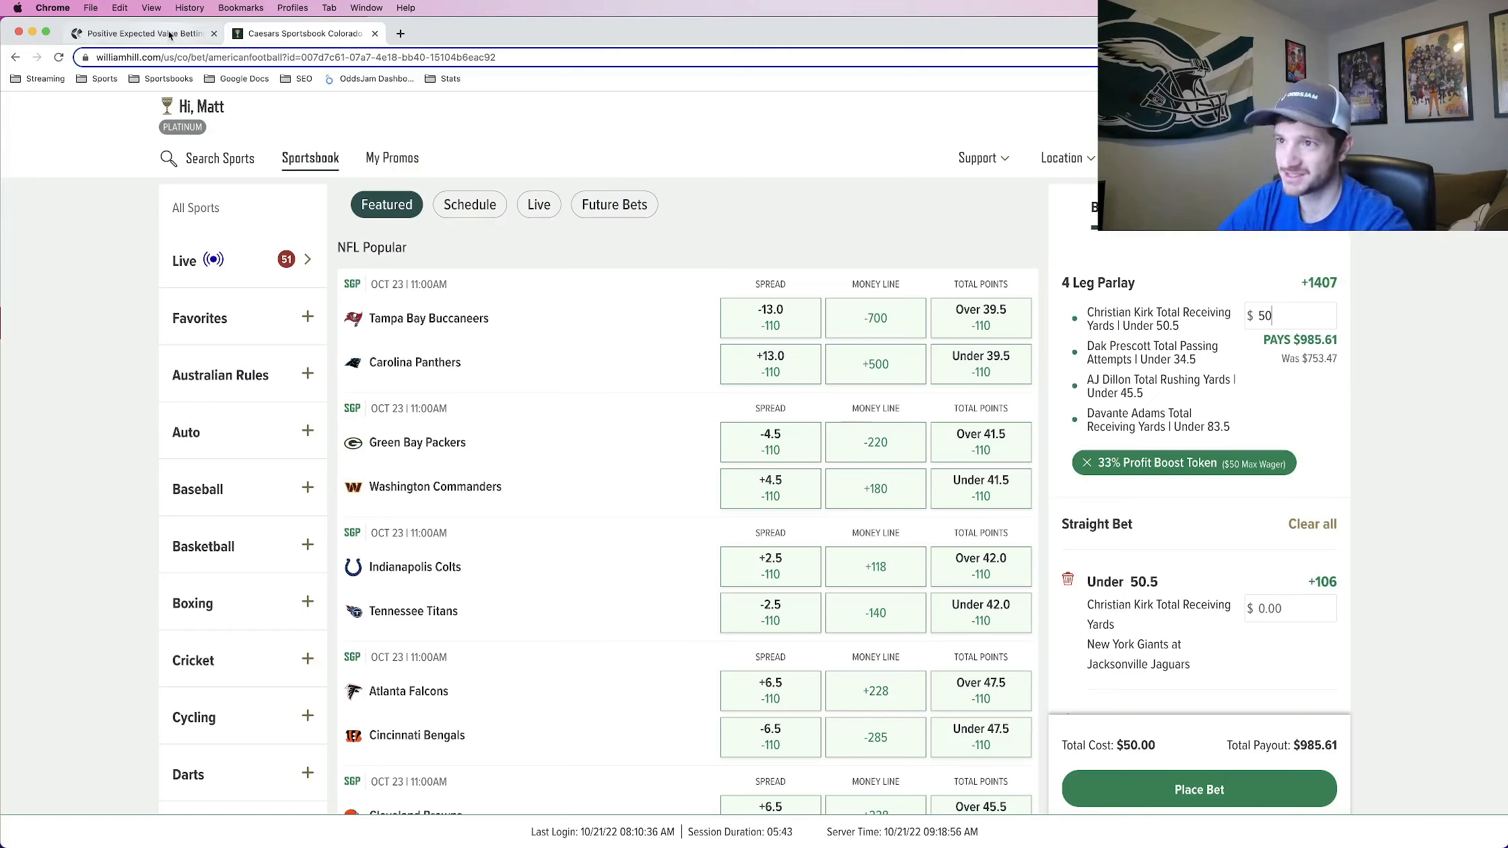
# Place the boosted $50 parlay at Caesars and return to OddsJam's positive EV picks.
pyautogui.click(142, 33)
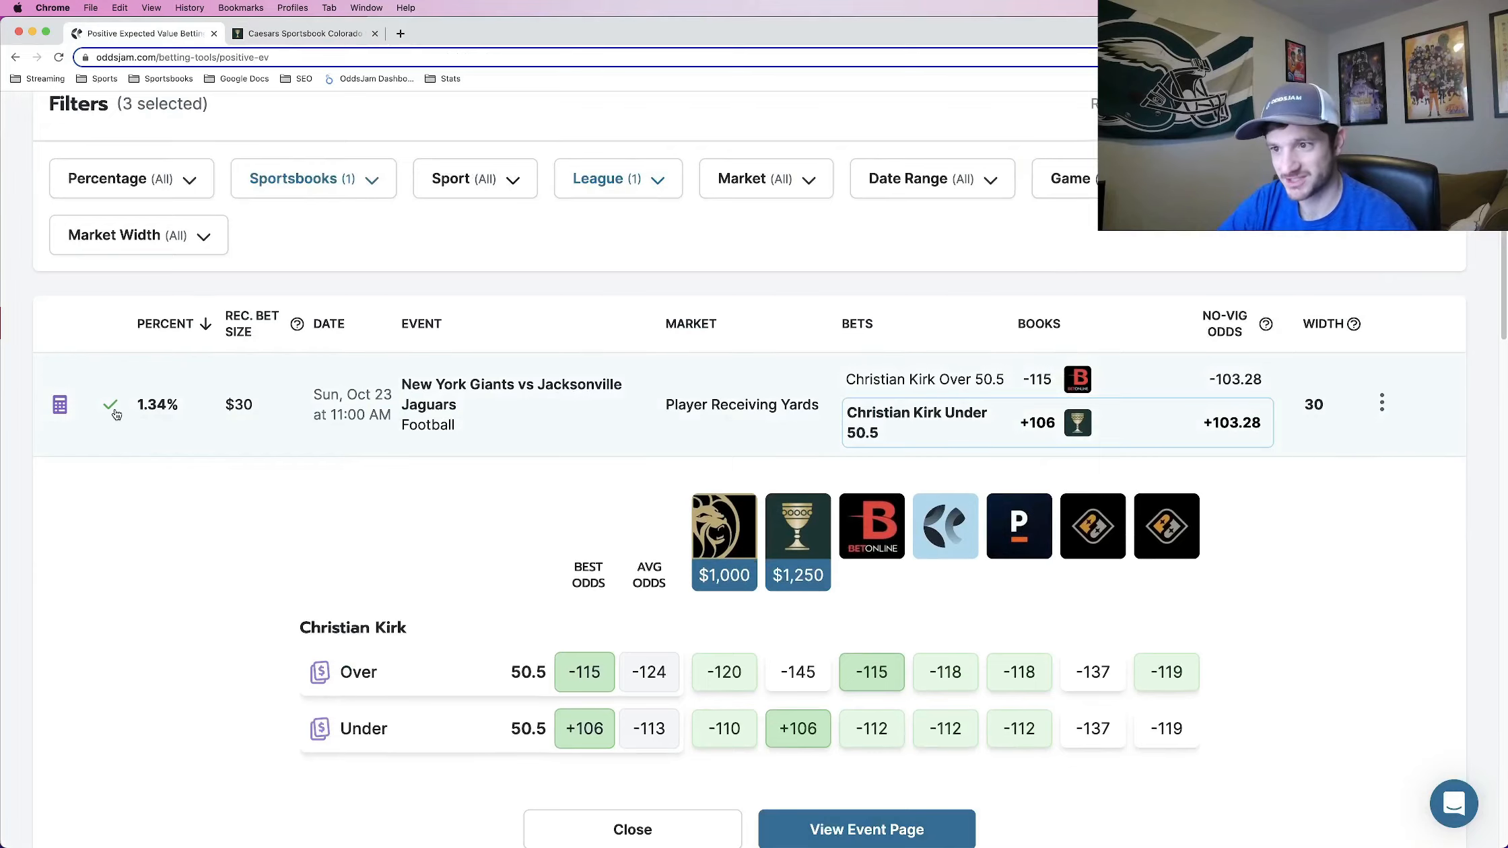
pyautogui.scroll(-3)
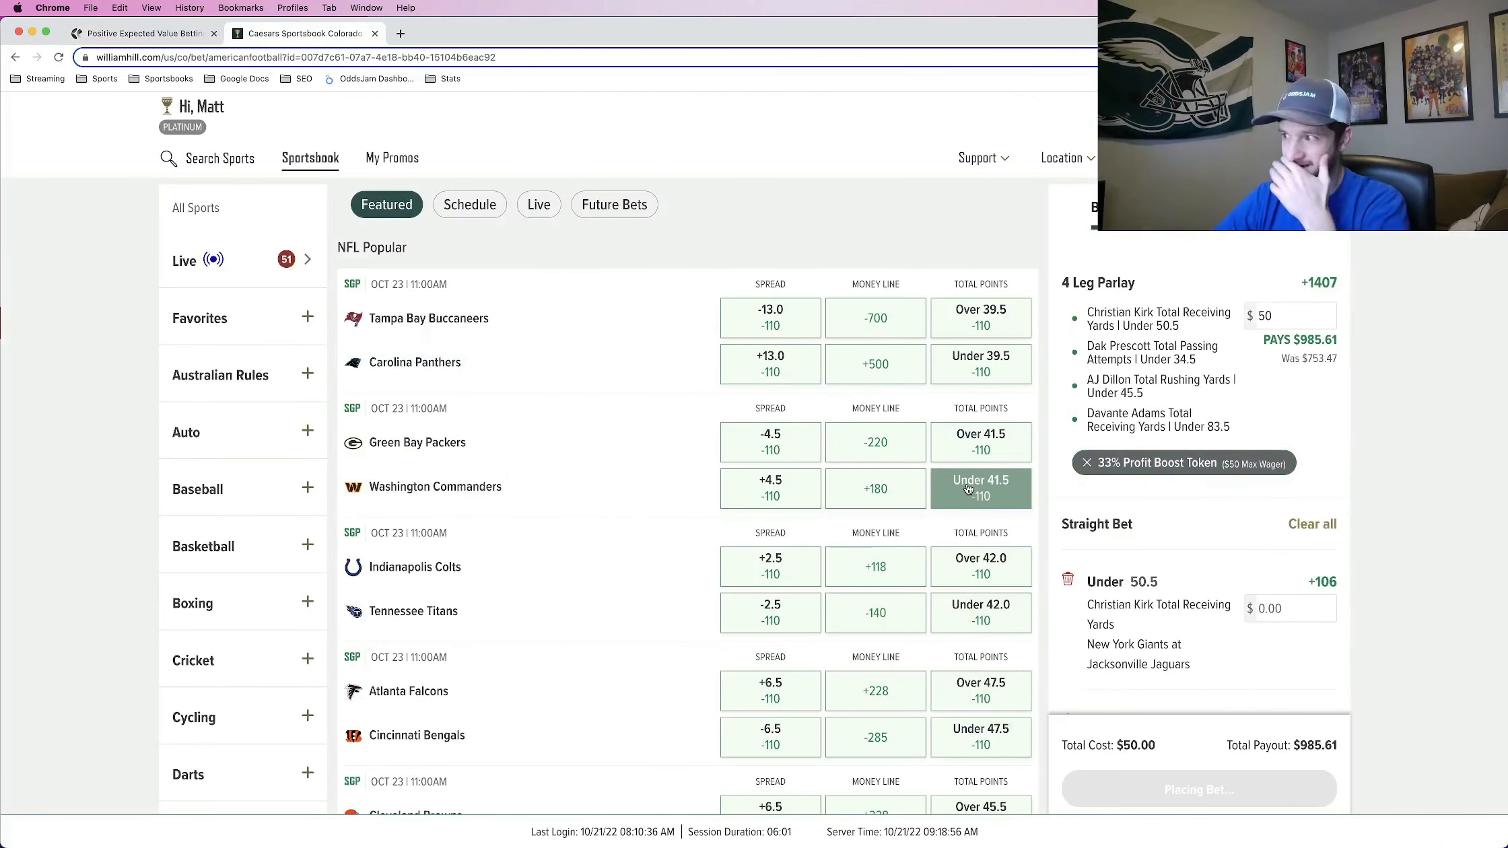
pyautogui.click(1198, 788)
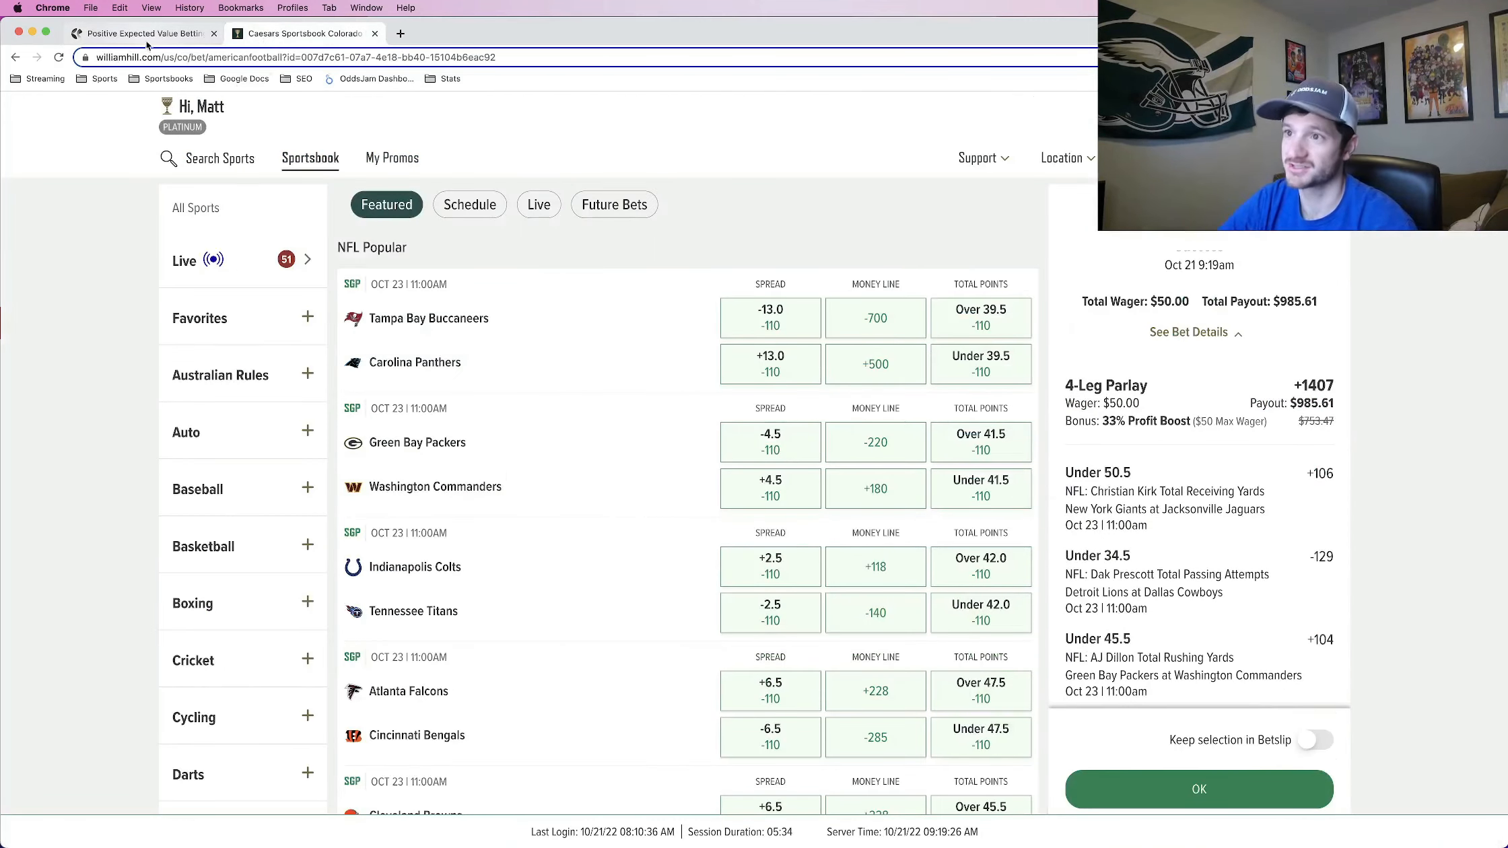
pyautogui.click(142, 33)
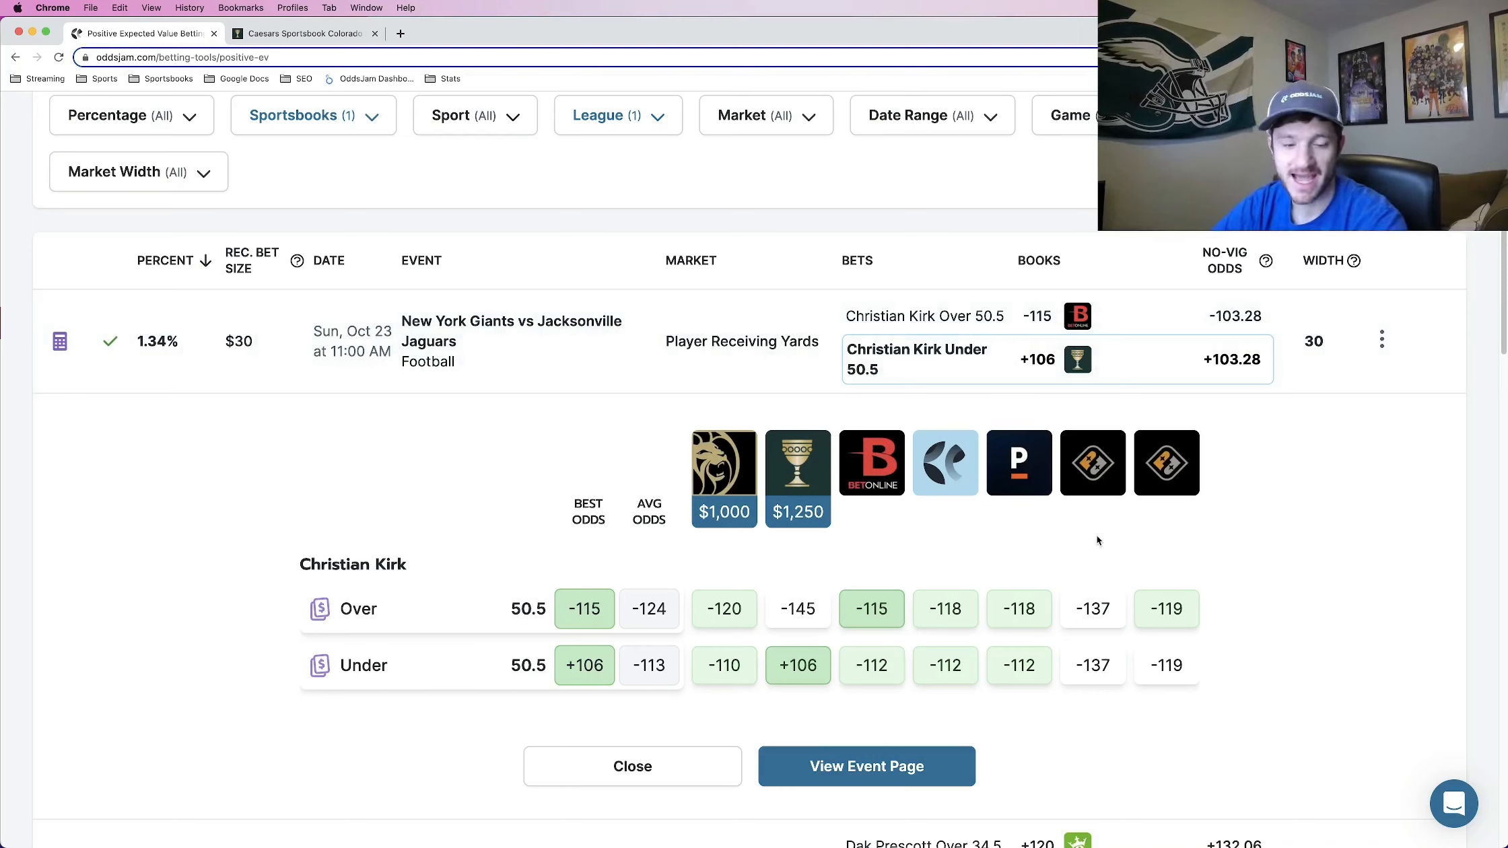
pyautogui.moveTo(1077, 358)
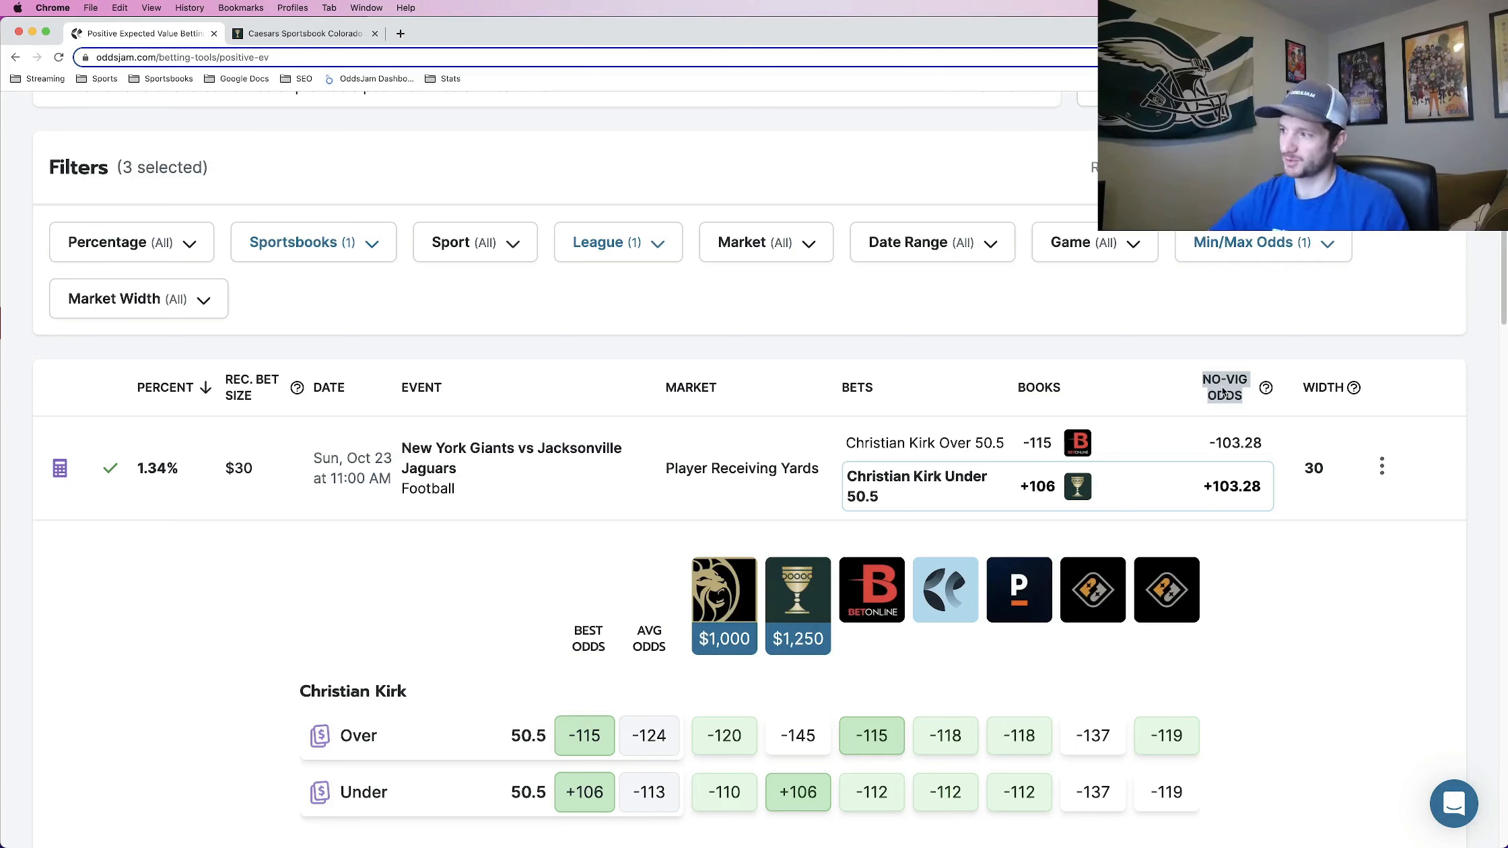
# Scroll through Christian Kirk's Under 50.5 receiving-yards odds at BetMGM, Caesars, PrizePicks and others.
pyautogui.scroll(-3)
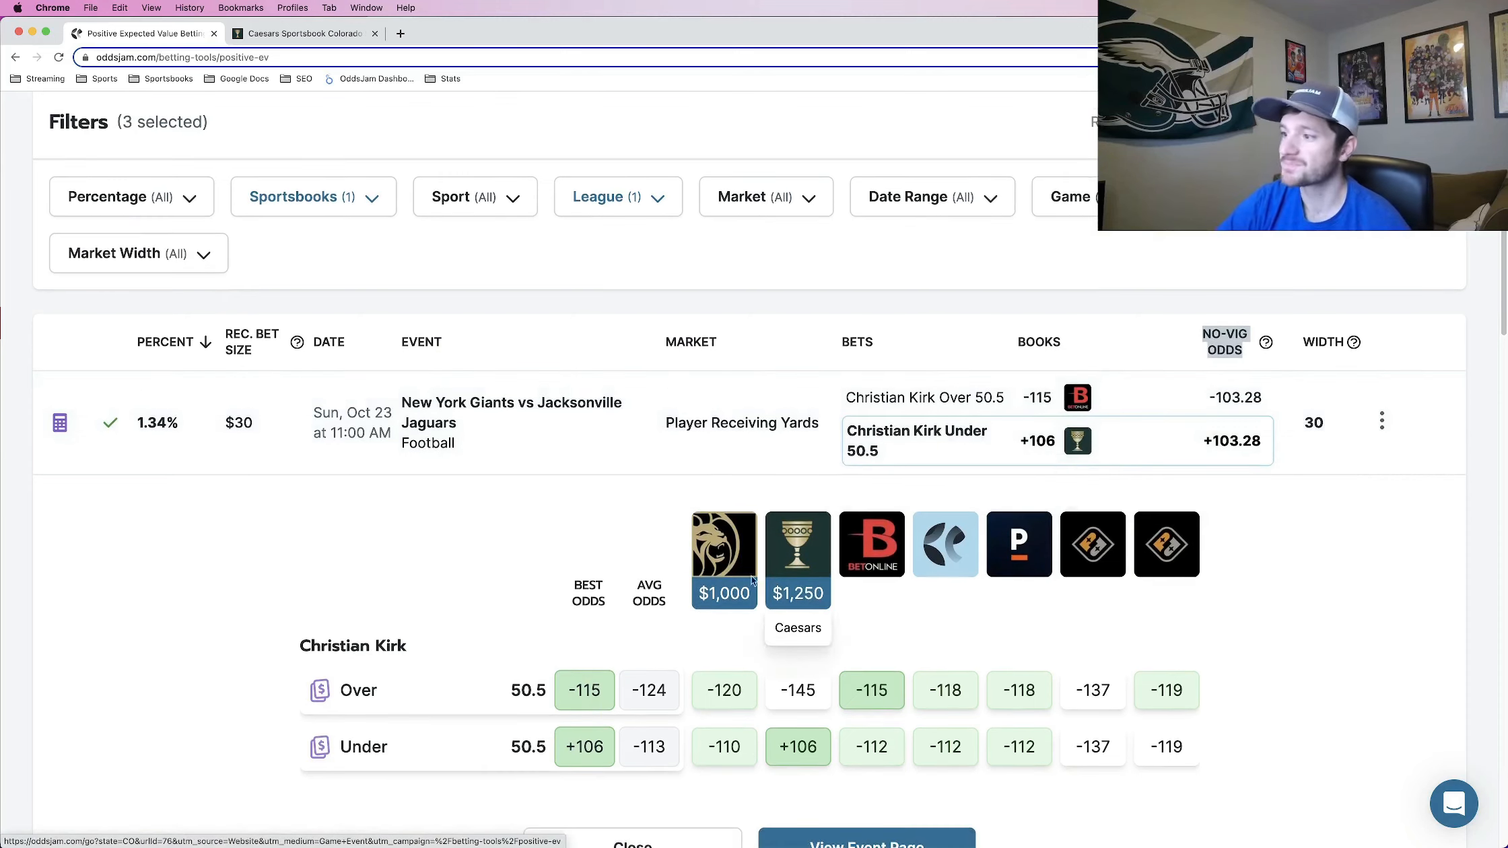
pyautogui.scroll(-3)
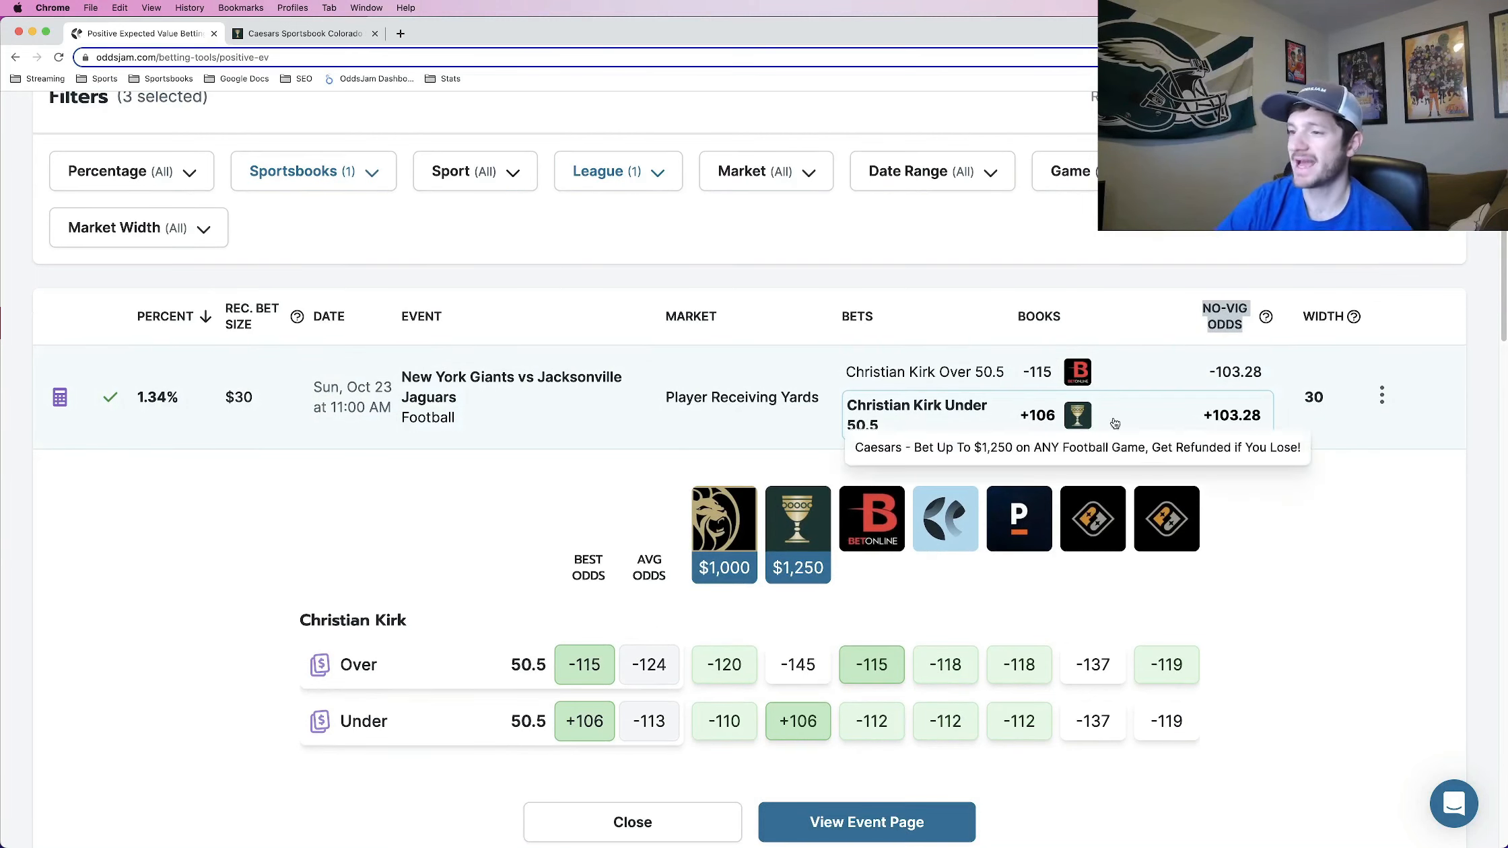
pyautogui.moveTo(1158, 412)
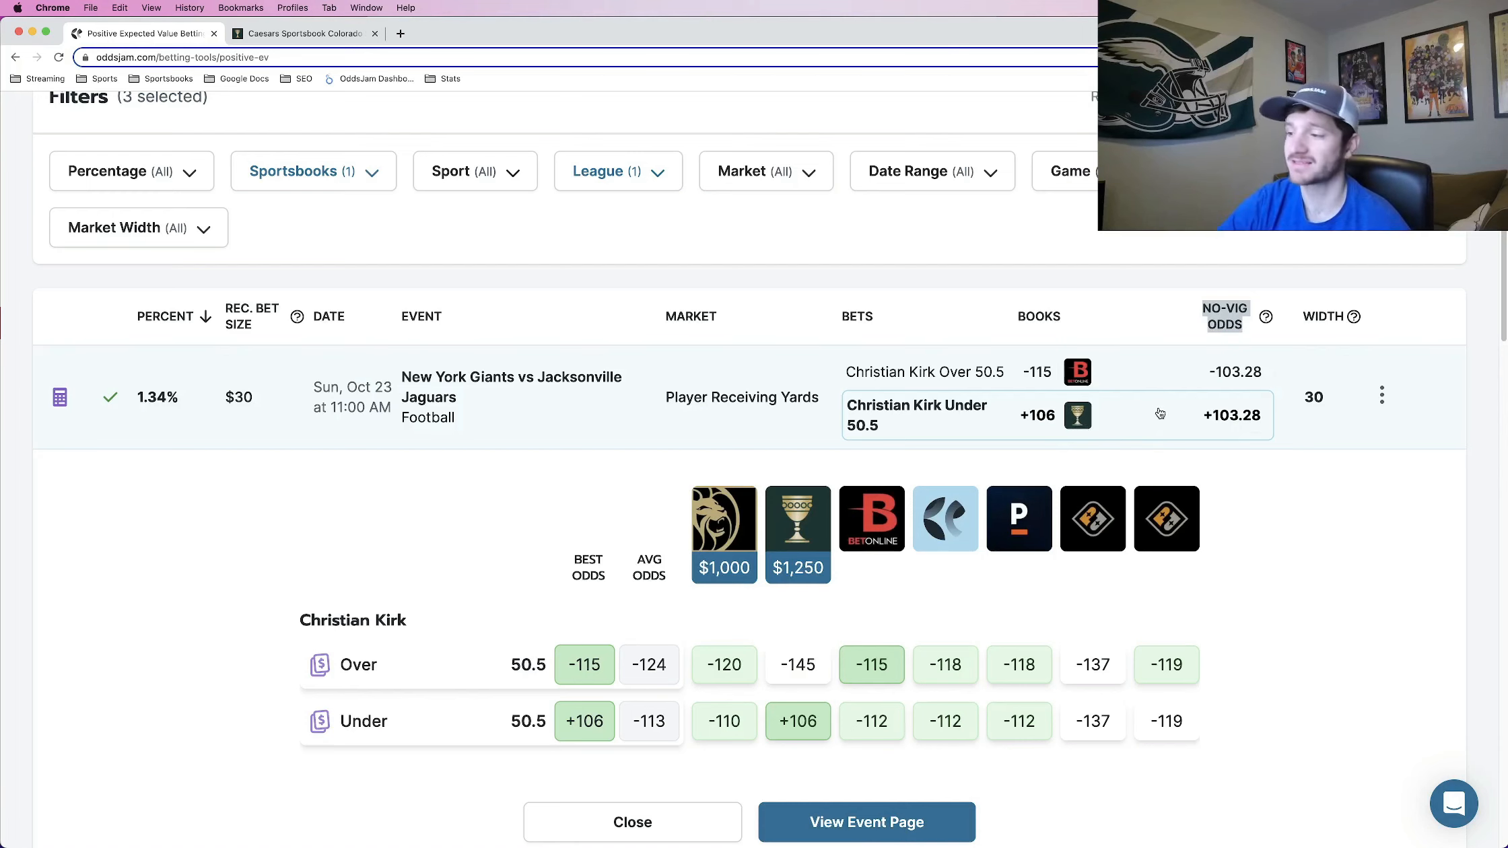
pyautogui.scroll(-3)
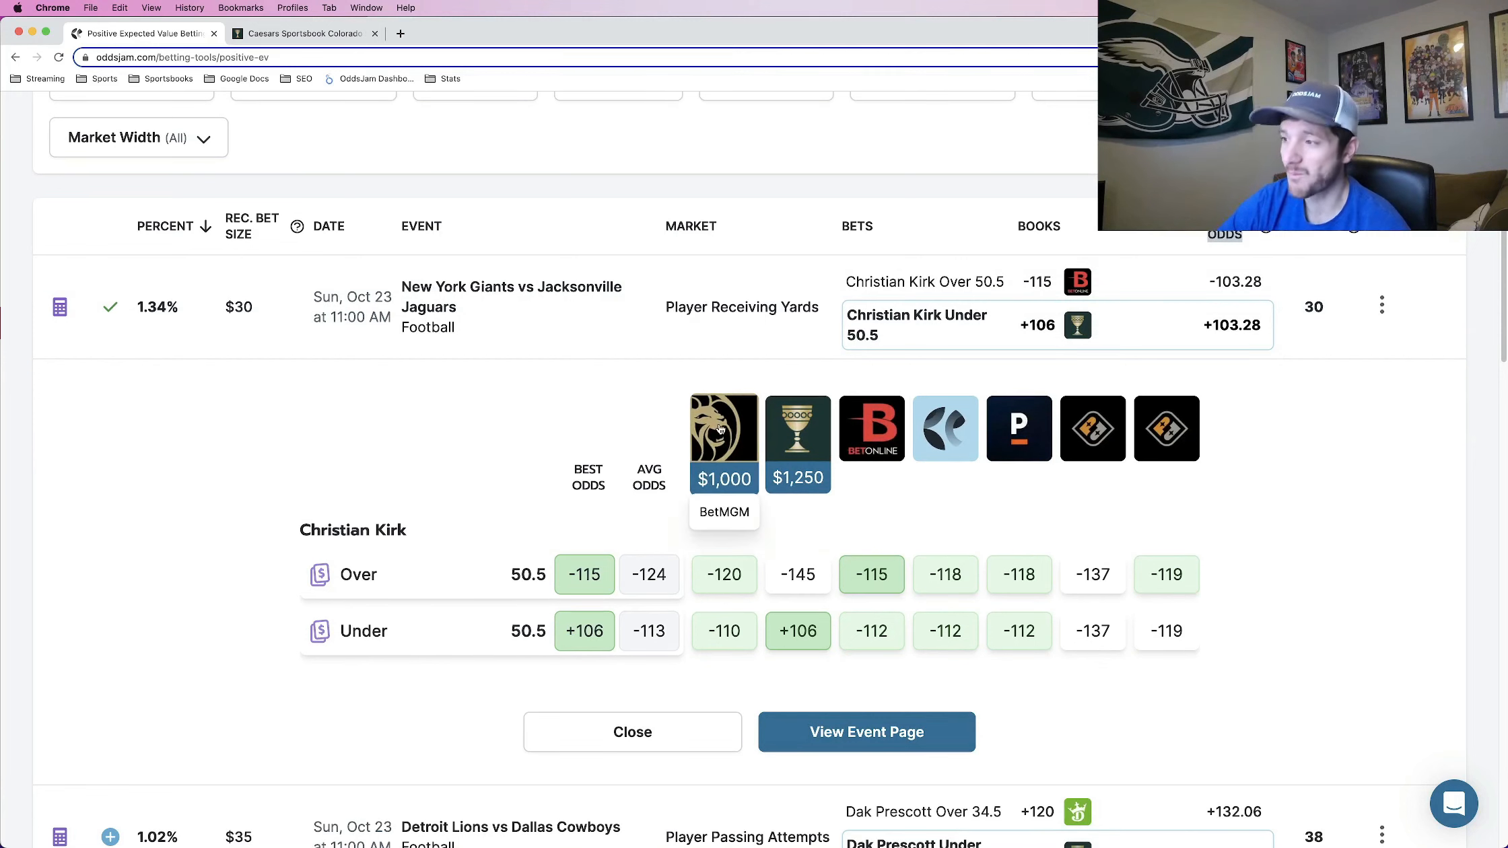
pyautogui.scroll(-3)
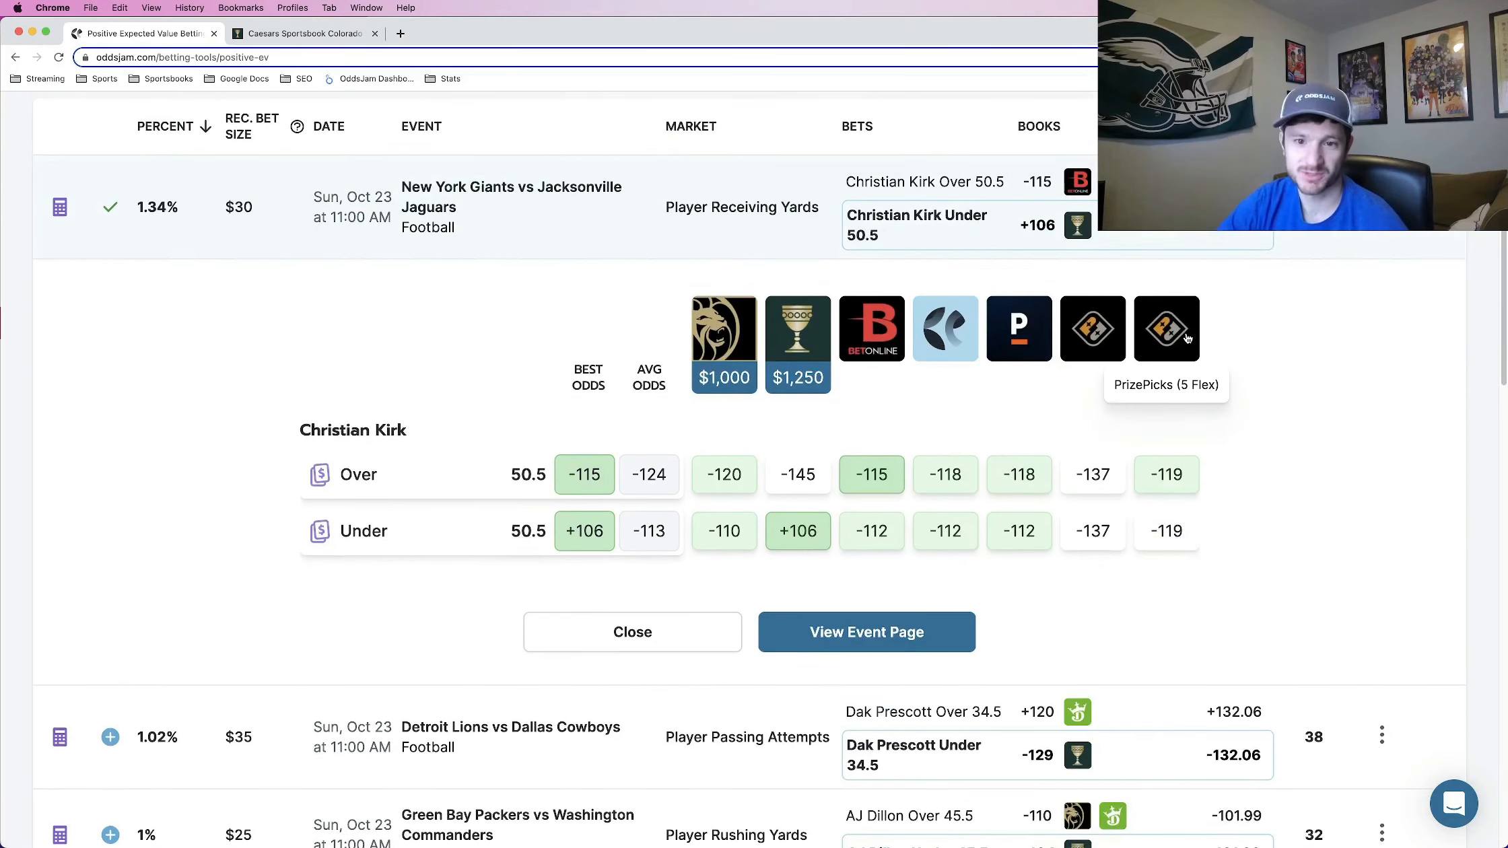
pyautogui.moveTo(1018, 328)
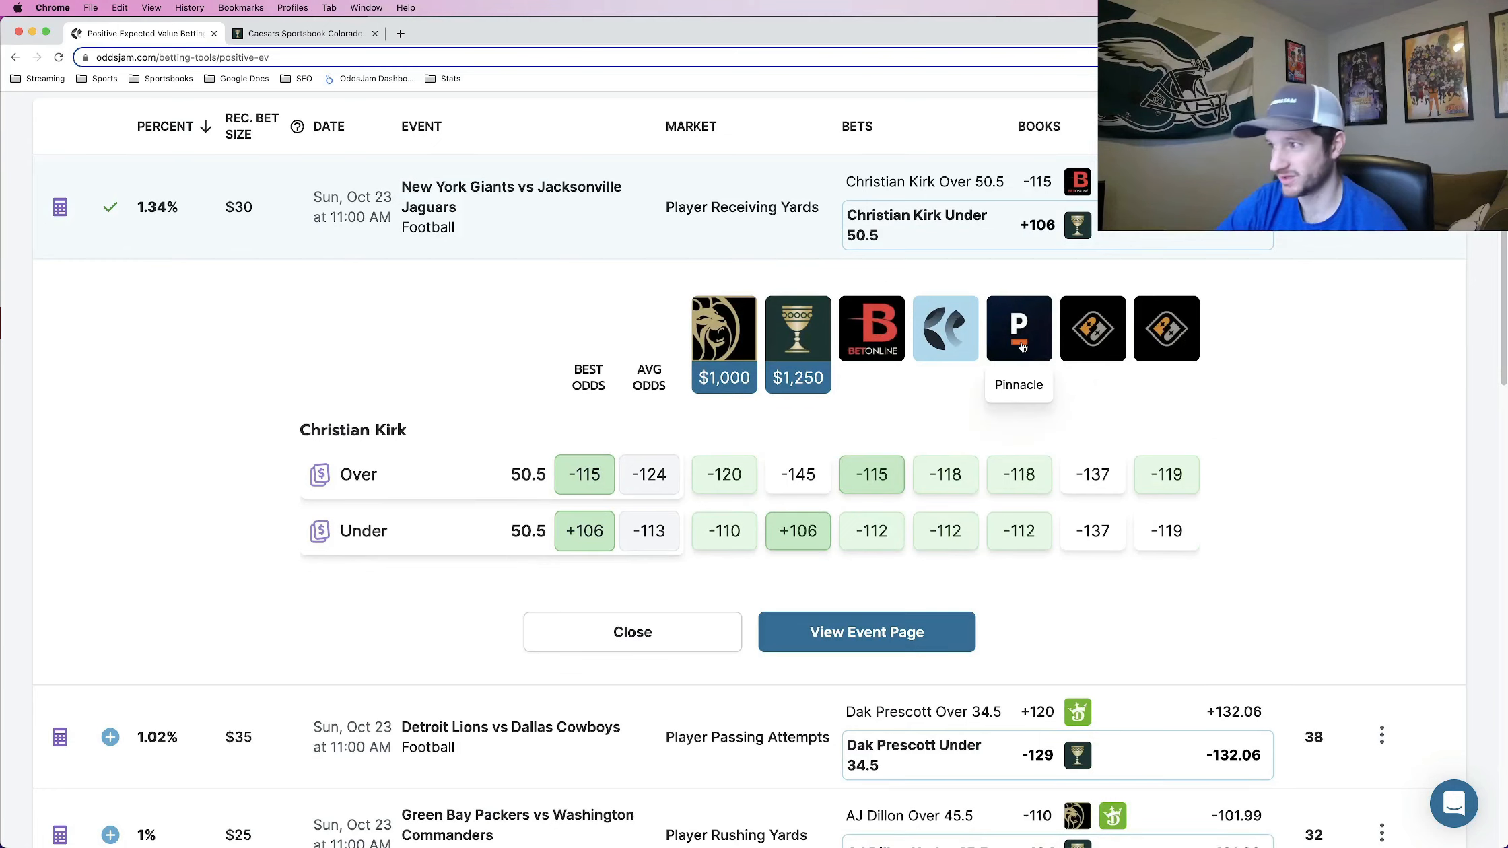
pyautogui.moveTo(894, 374)
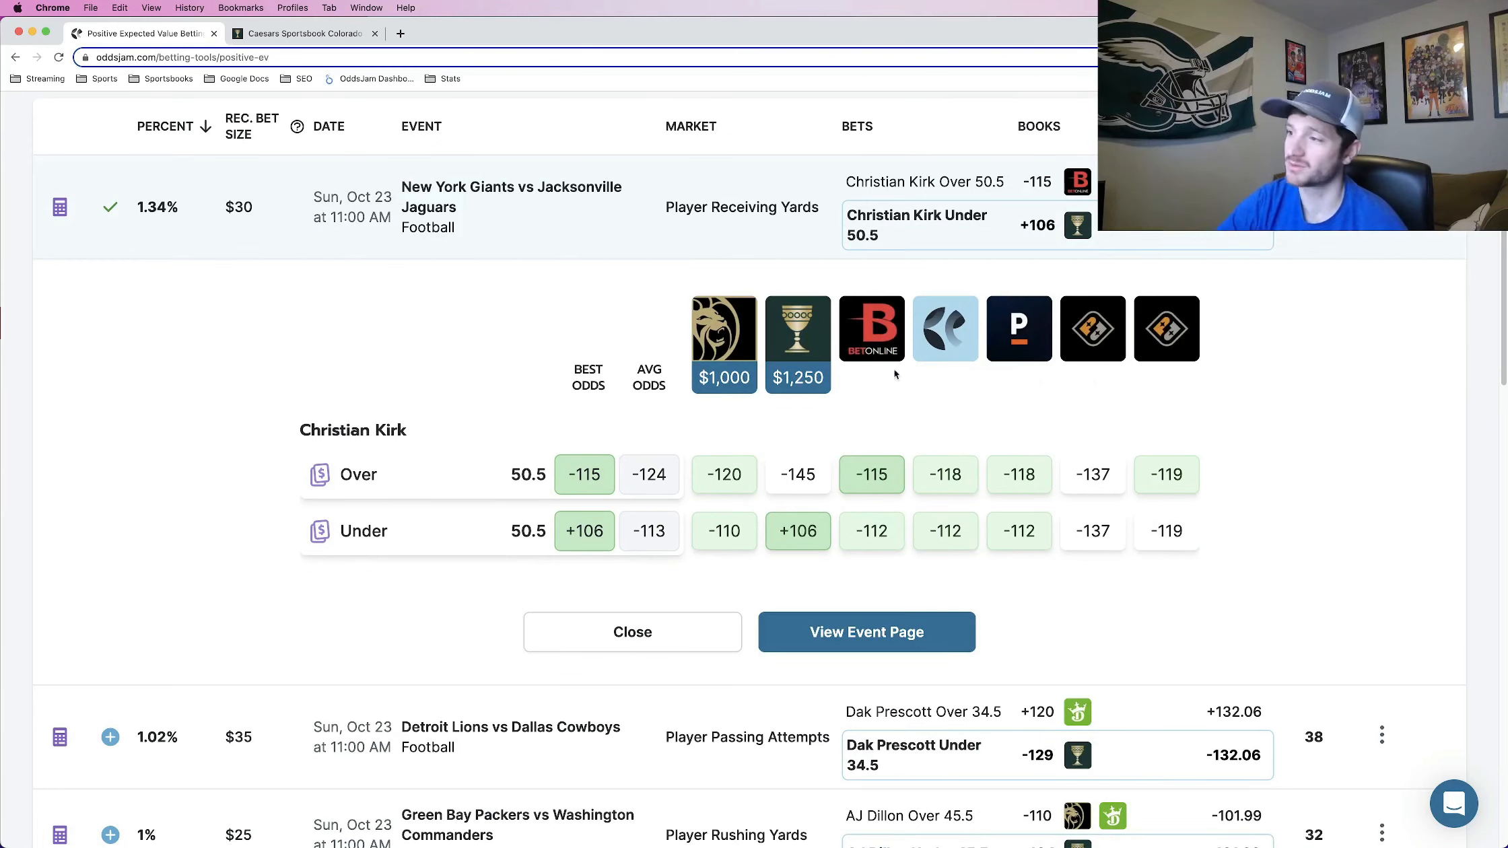
pyautogui.moveTo(870, 329)
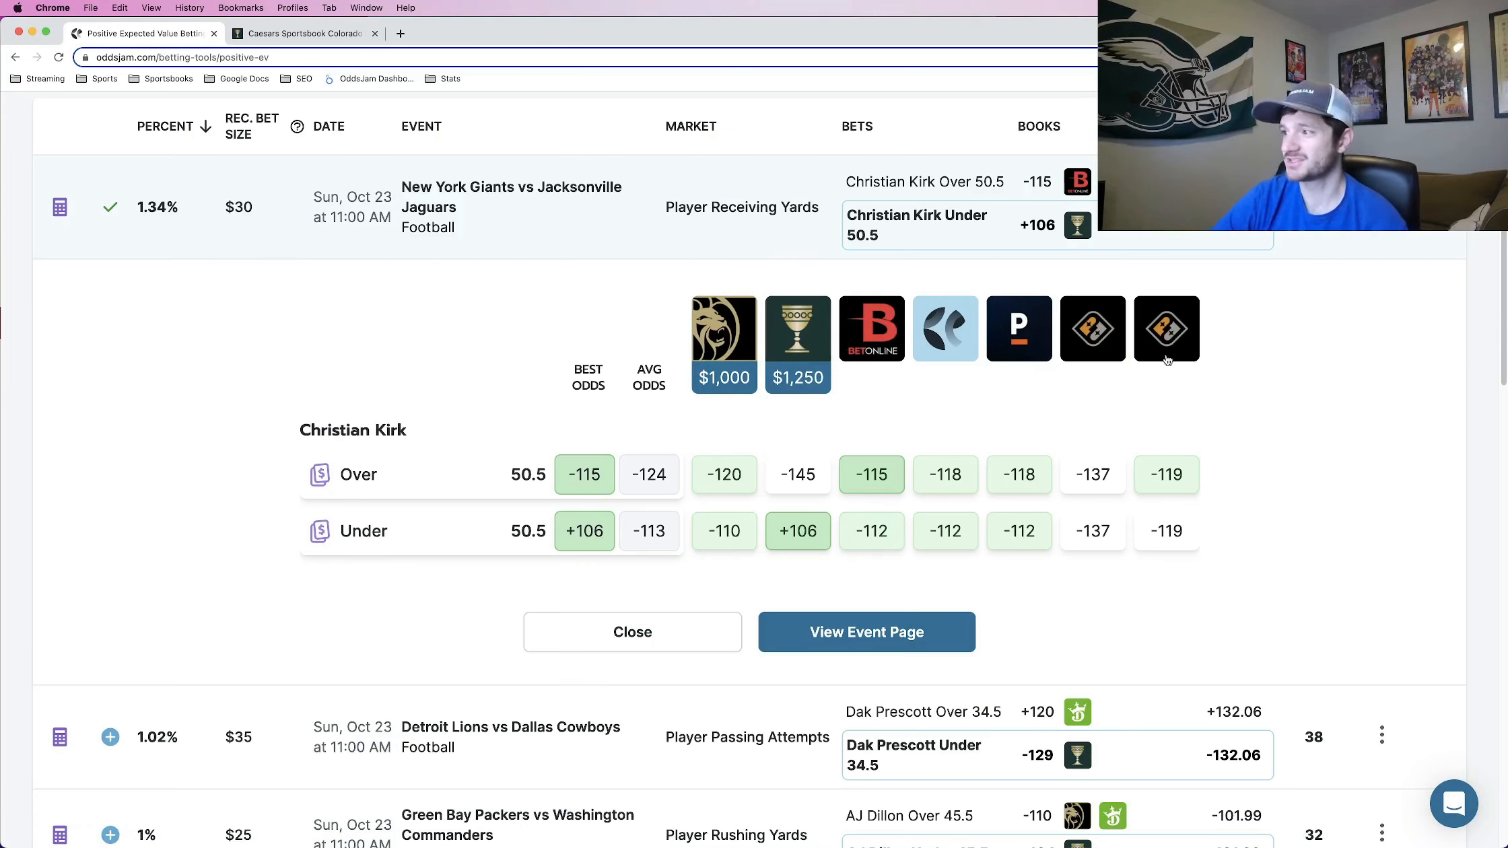
pyautogui.moveTo(1167, 328)
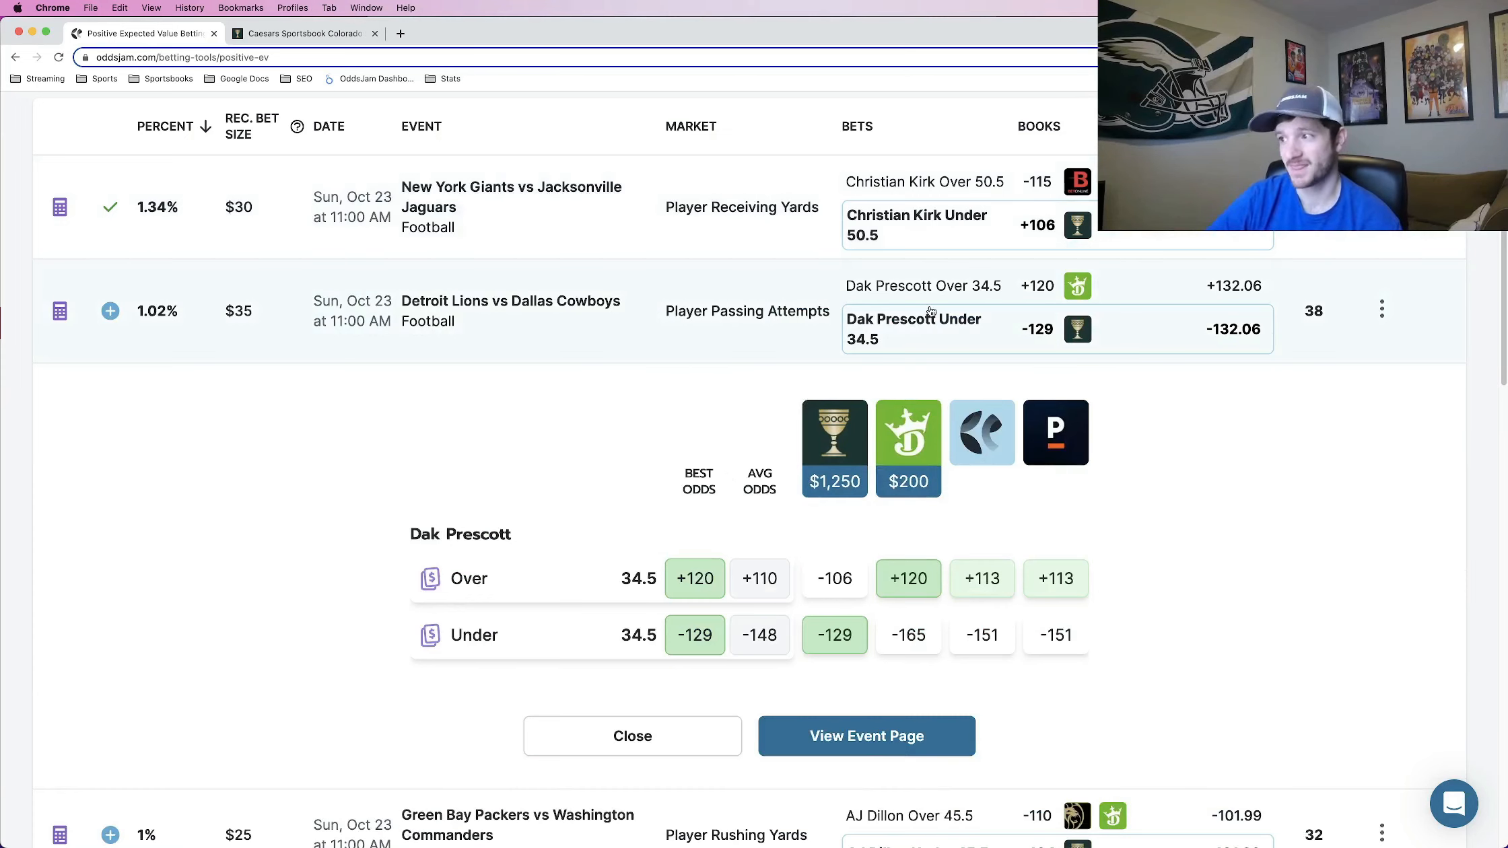
pyautogui.moveTo(746, 424)
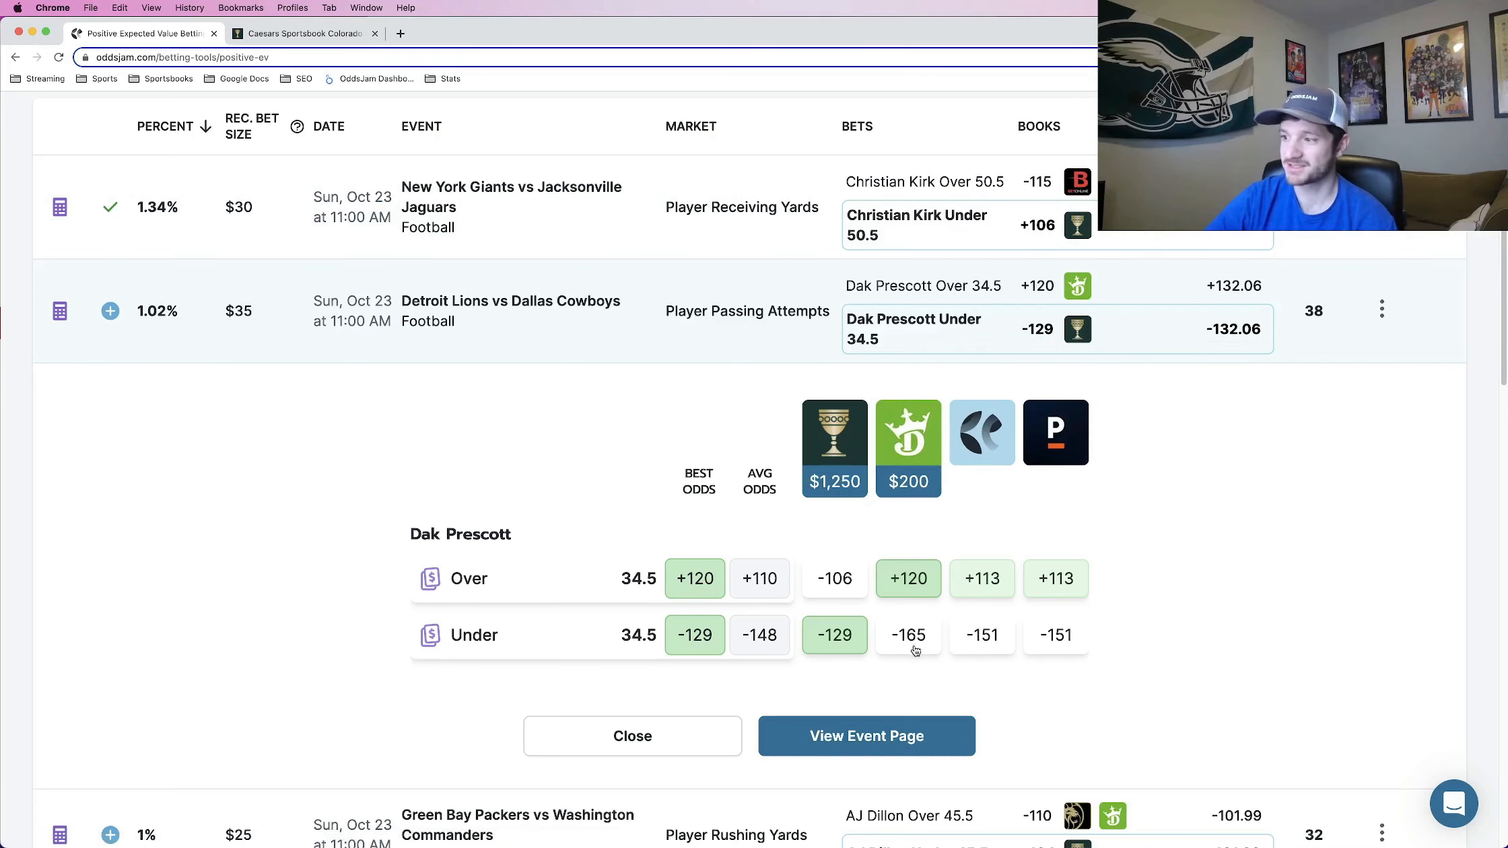
pyautogui.moveTo(1079, 643)
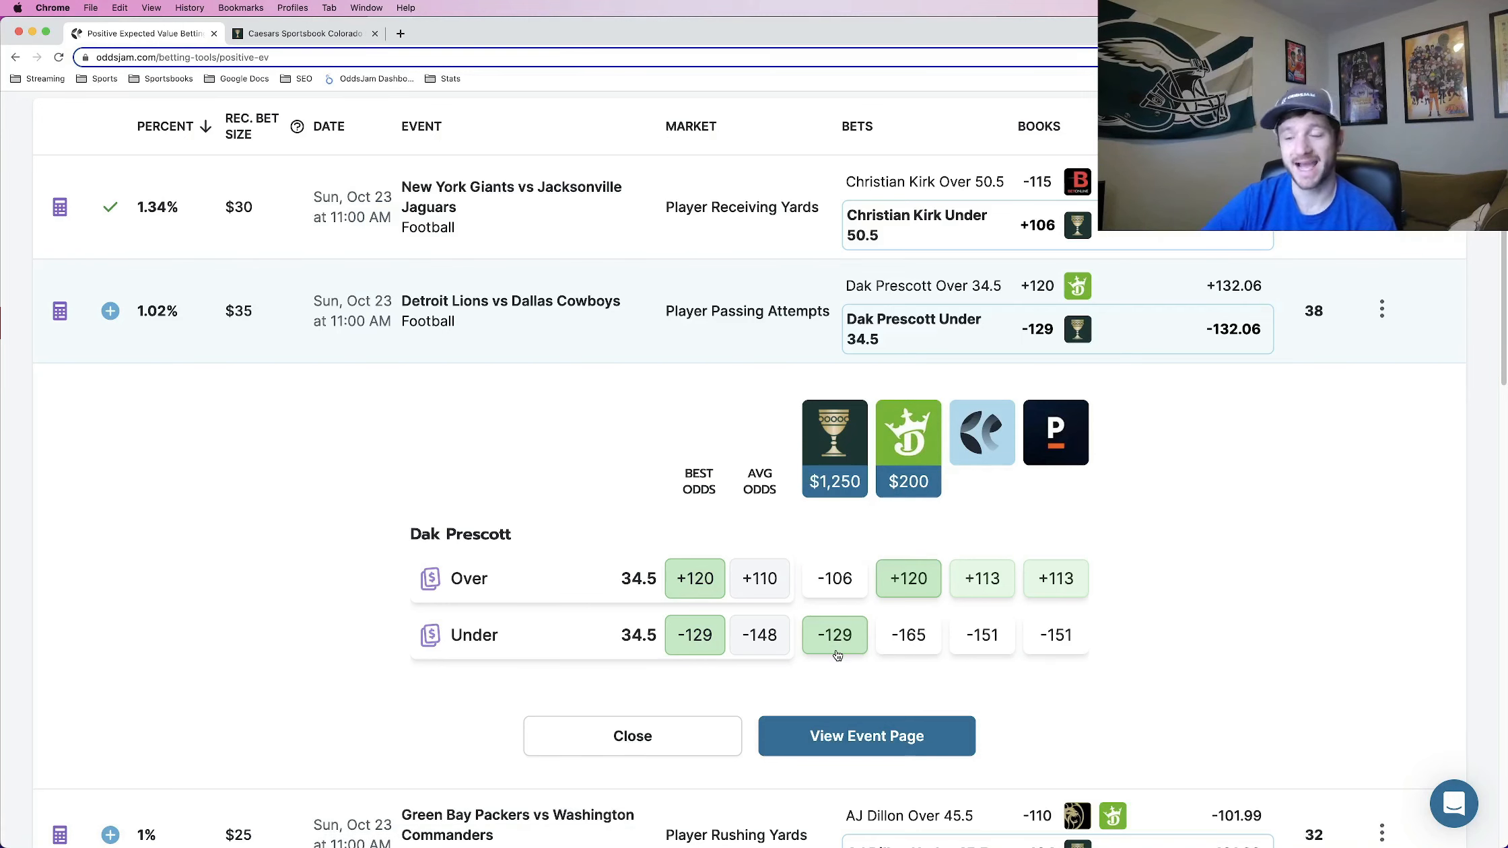
# Expand the AJ Dillon Under 45.5 rushing-yards pick's odds comparison.
pyautogui.click(632, 736)
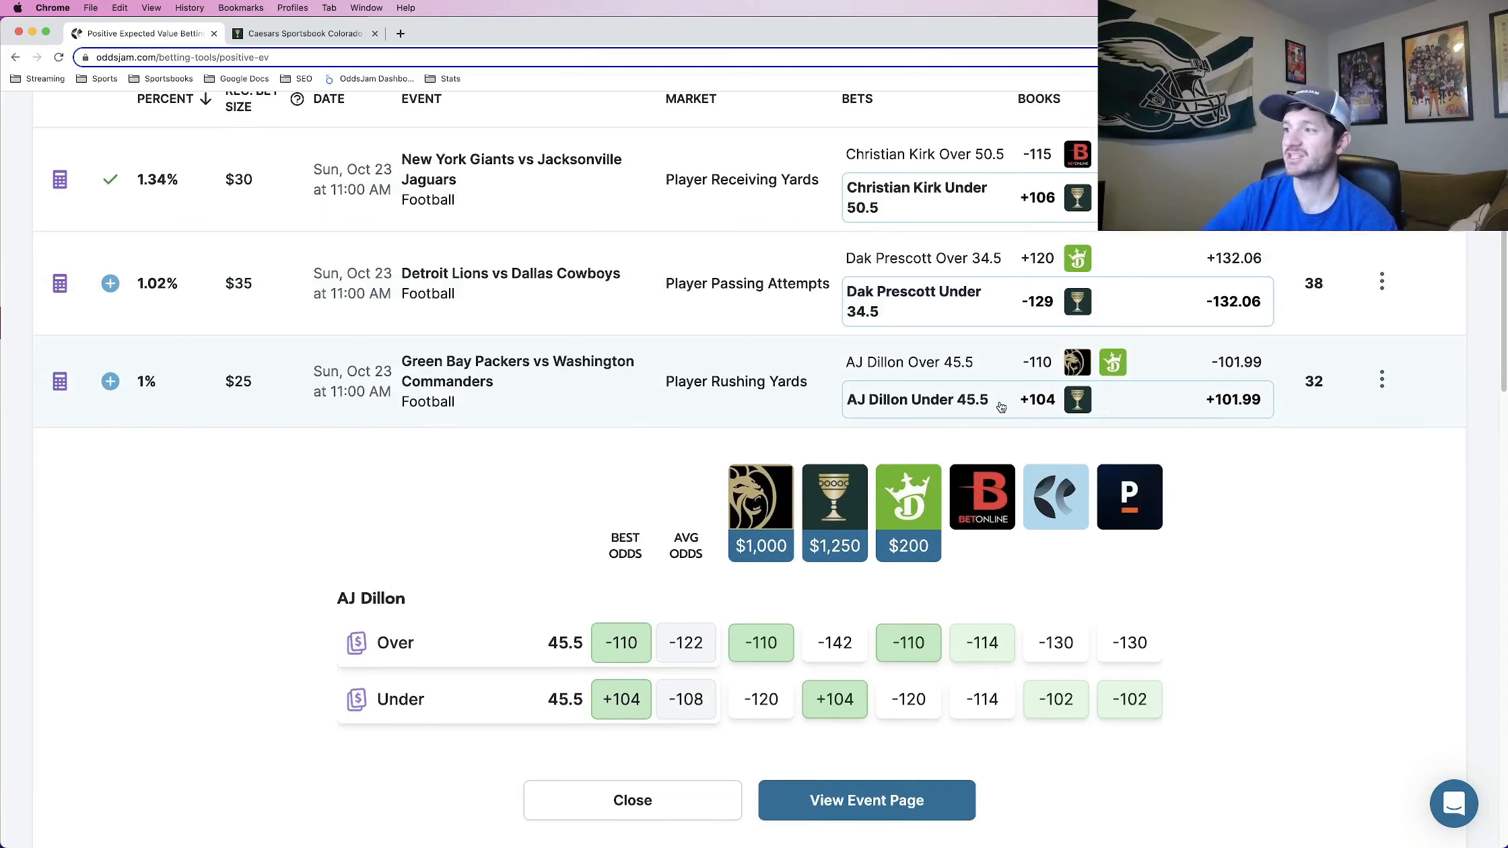
pyautogui.moveTo(964, 405)
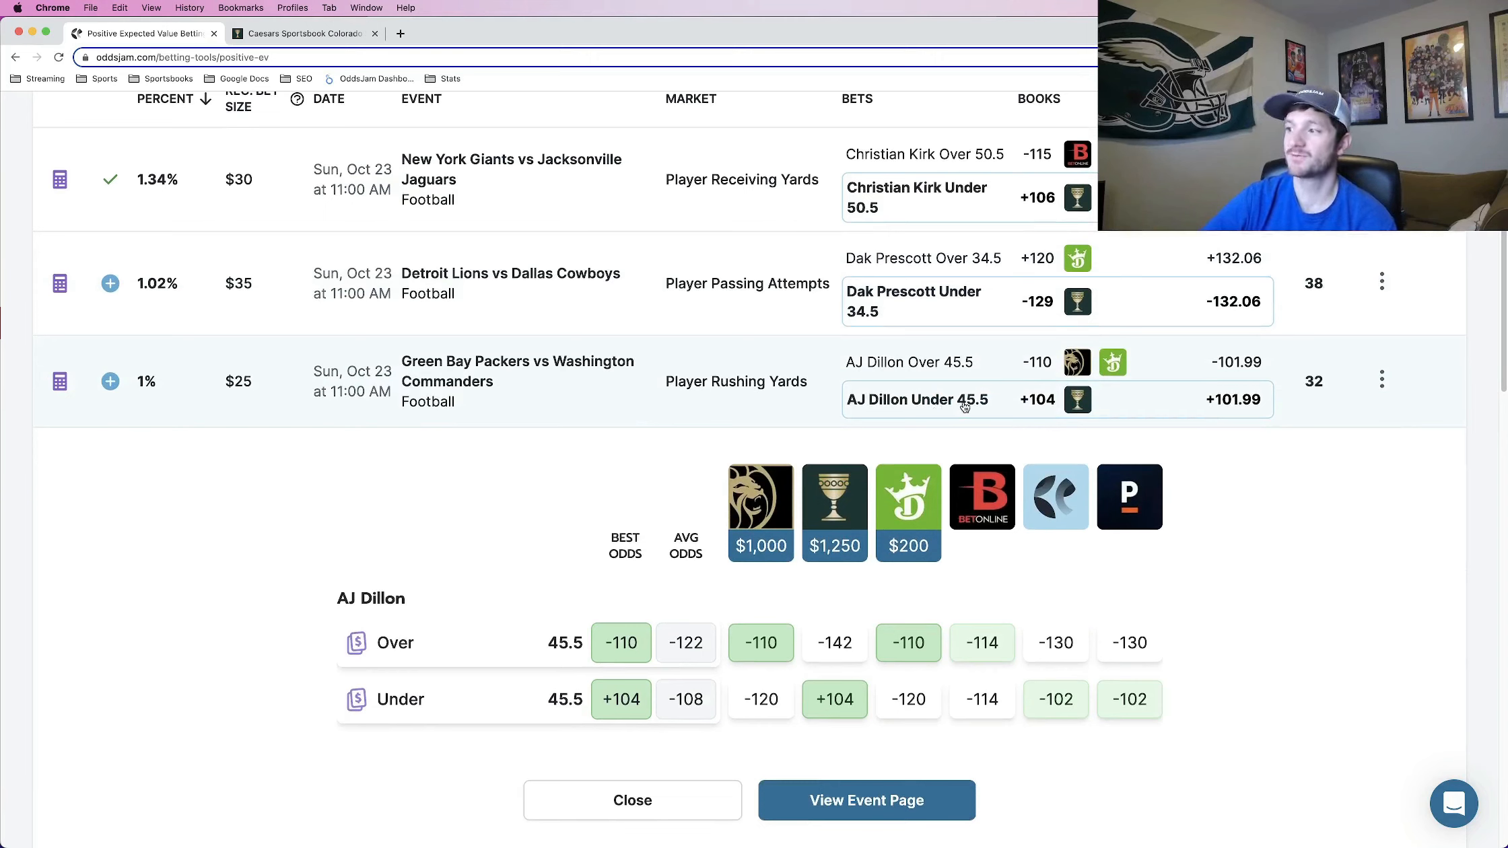
pyautogui.moveTo(756, 394)
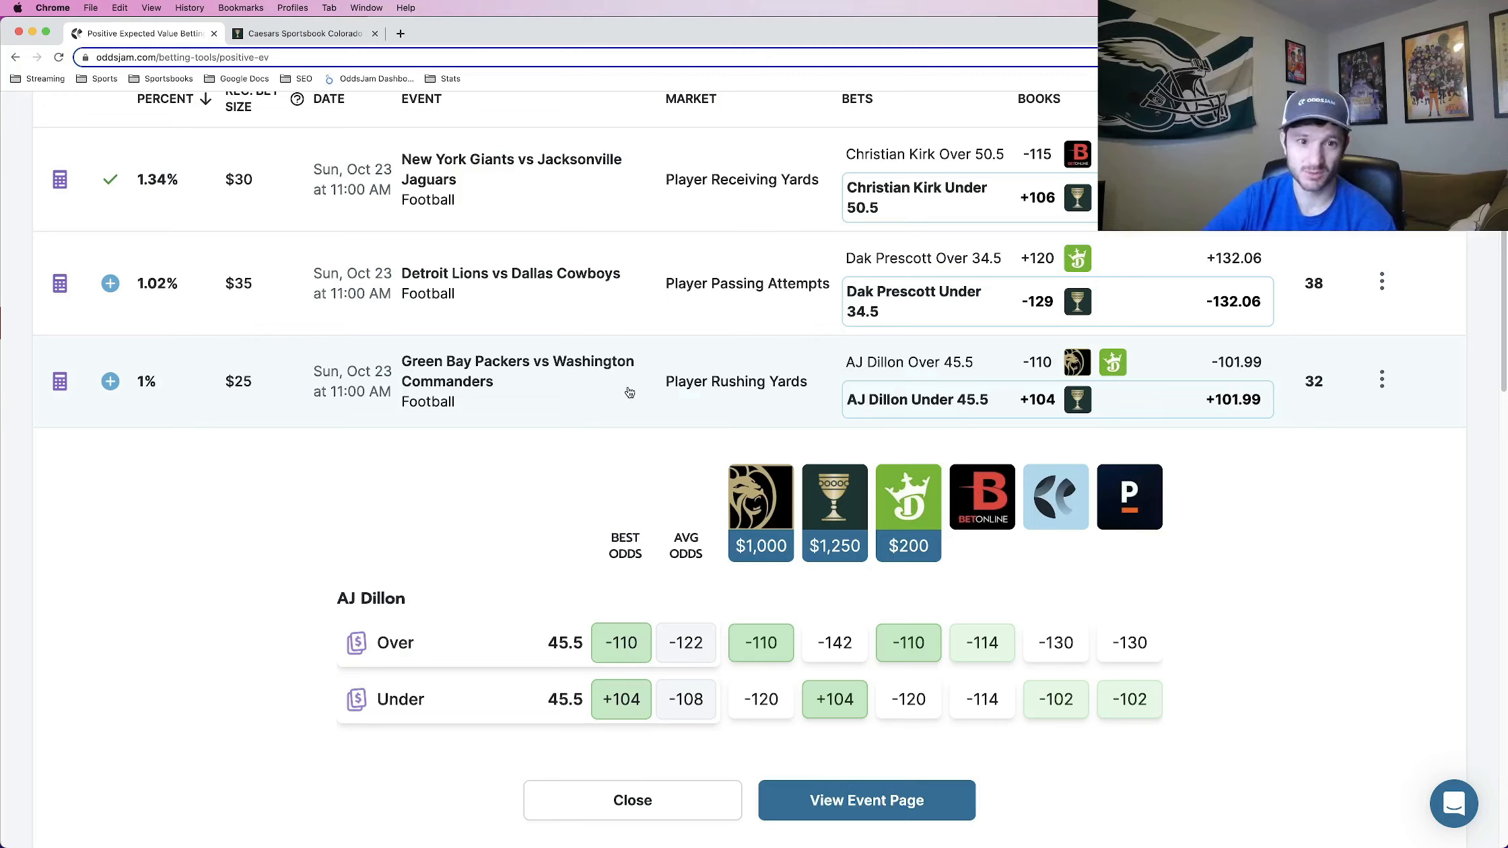
pyautogui.moveTo(623, 393)
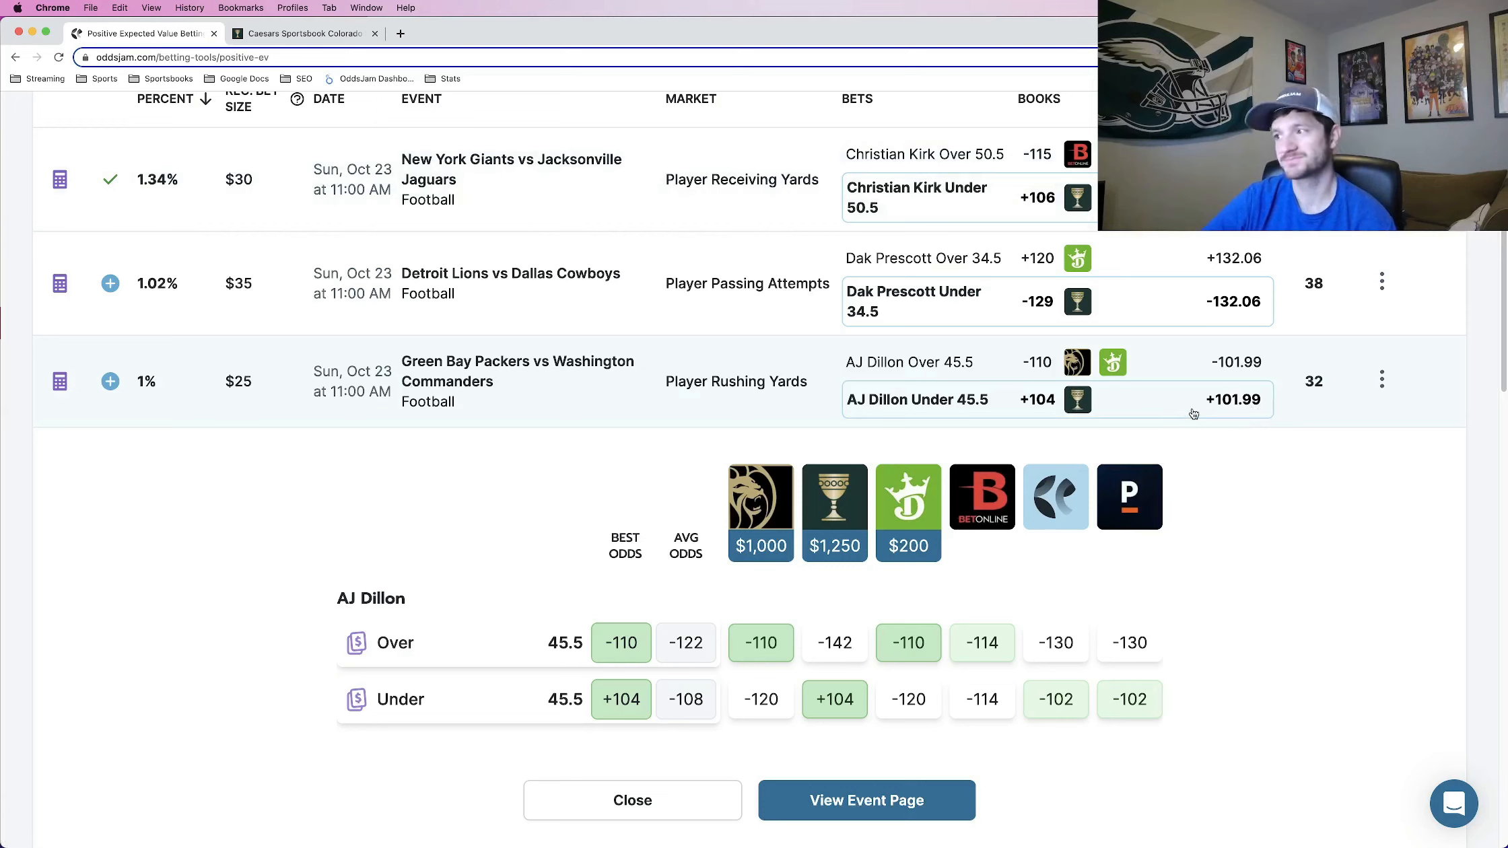
pyautogui.moveTo(1077, 399)
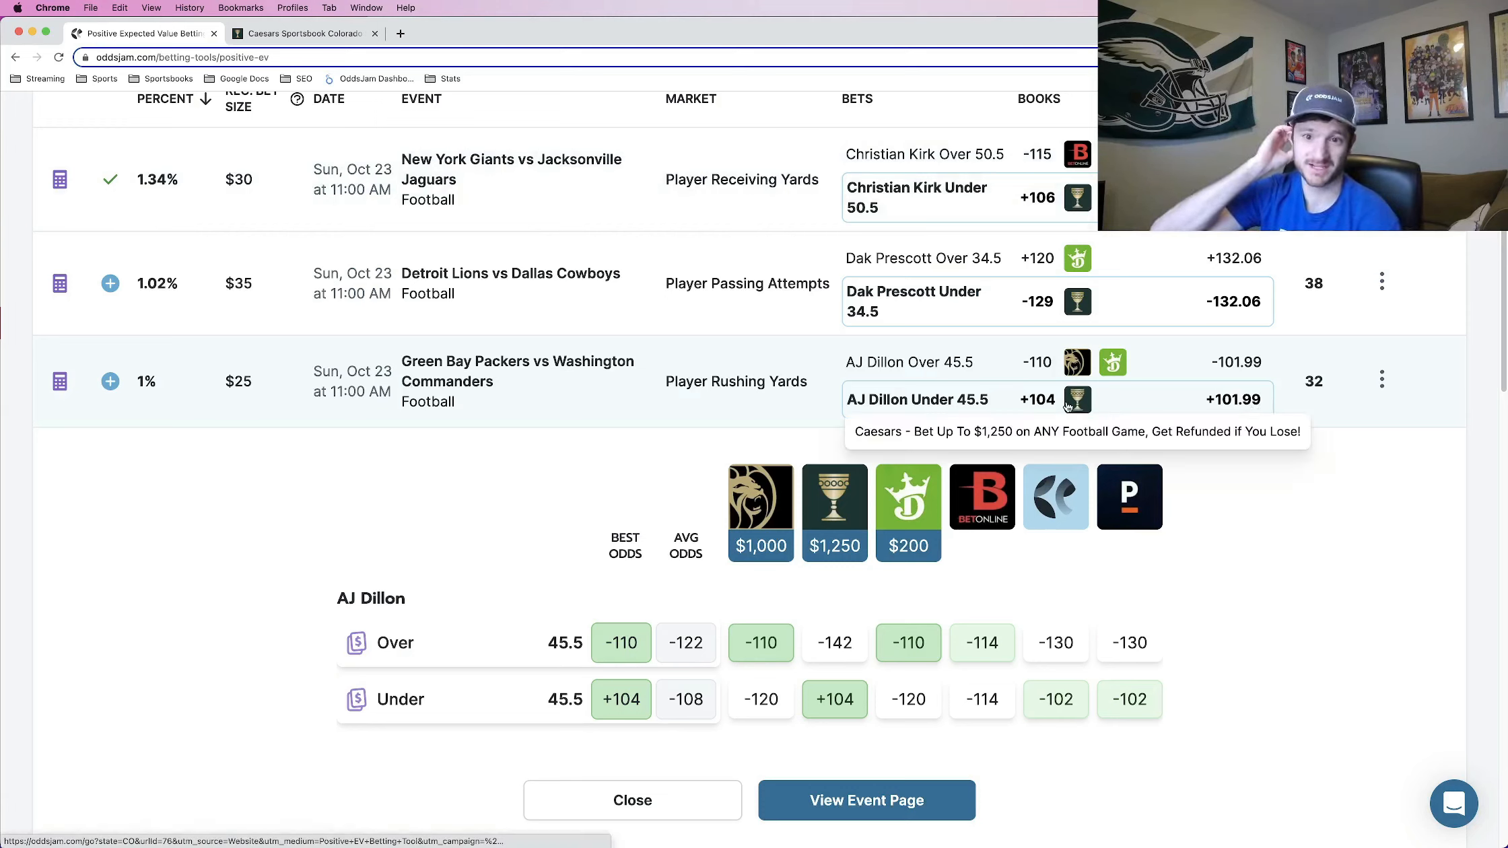
pyautogui.moveTo(1055, 497)
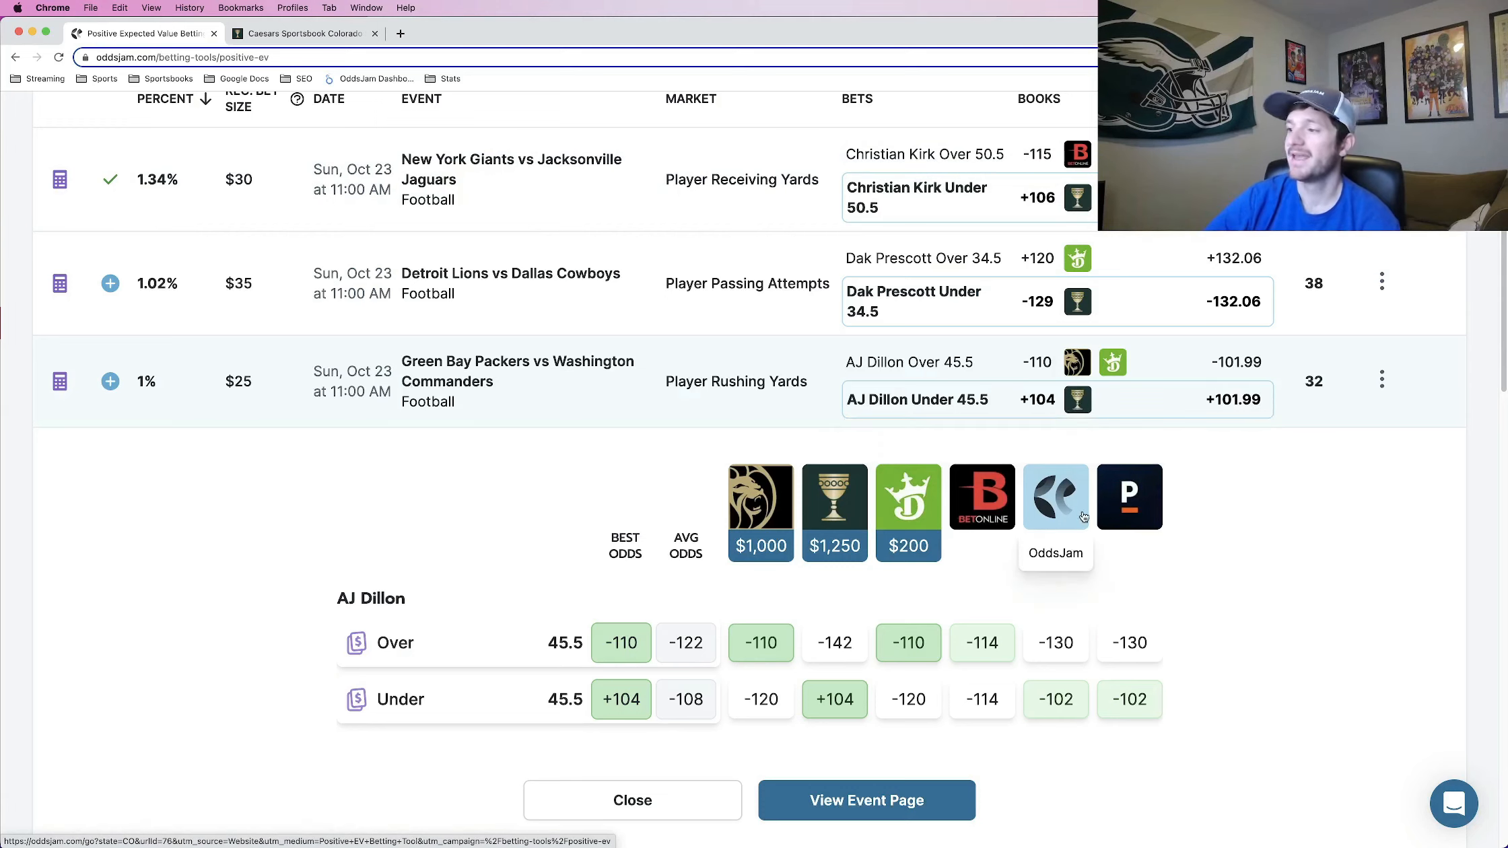
# Scroll through the AJ Dillon Under 45.5 rushing-yards odds at each sportsbook.
pyautogui.scroll(-3)
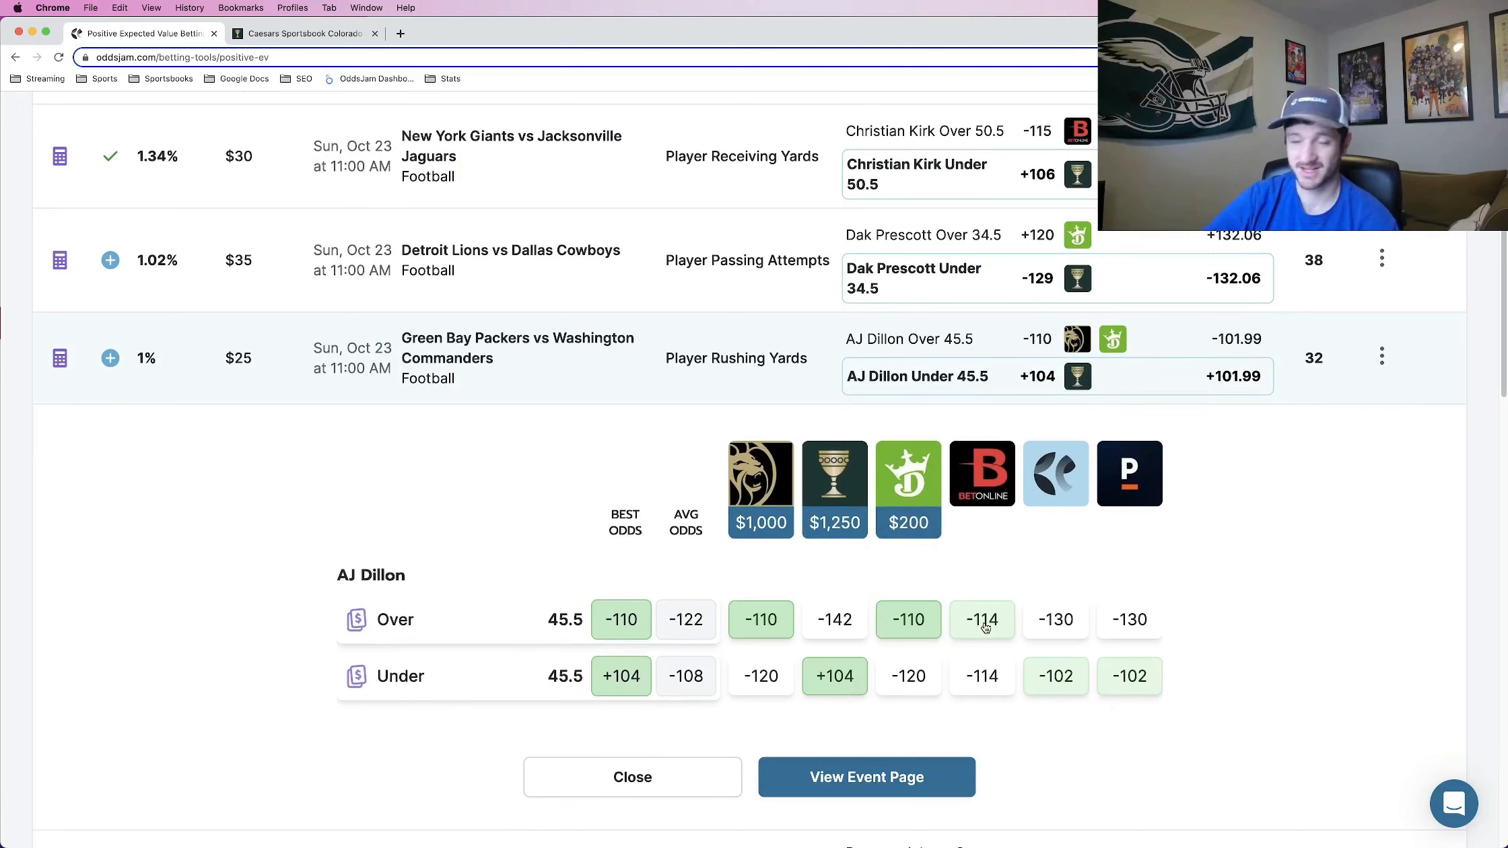
pyautogui.moveTo(996, 657)
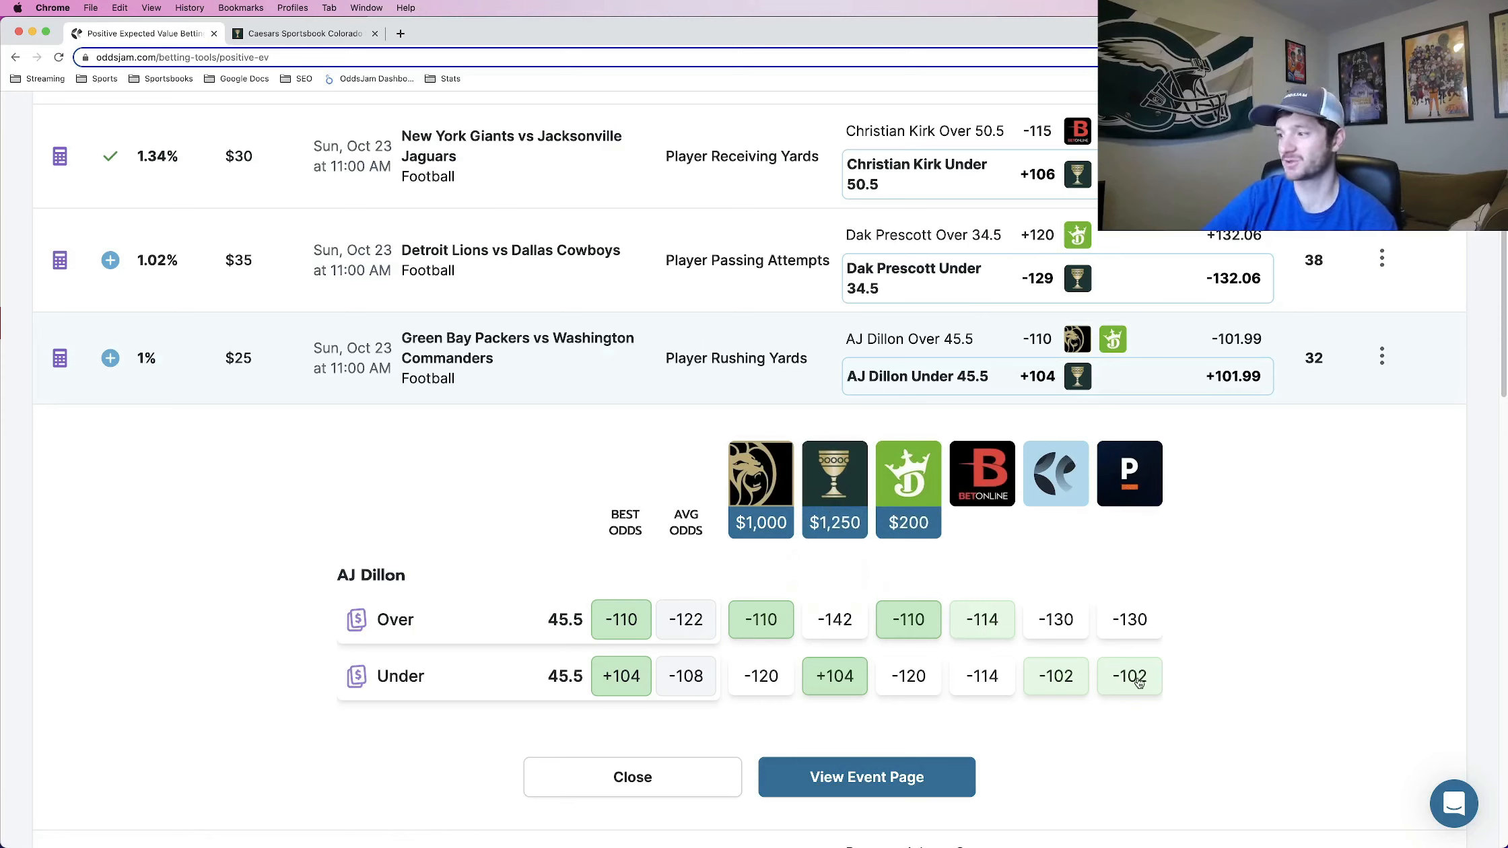
pyautogui.moveTo(834, 473)
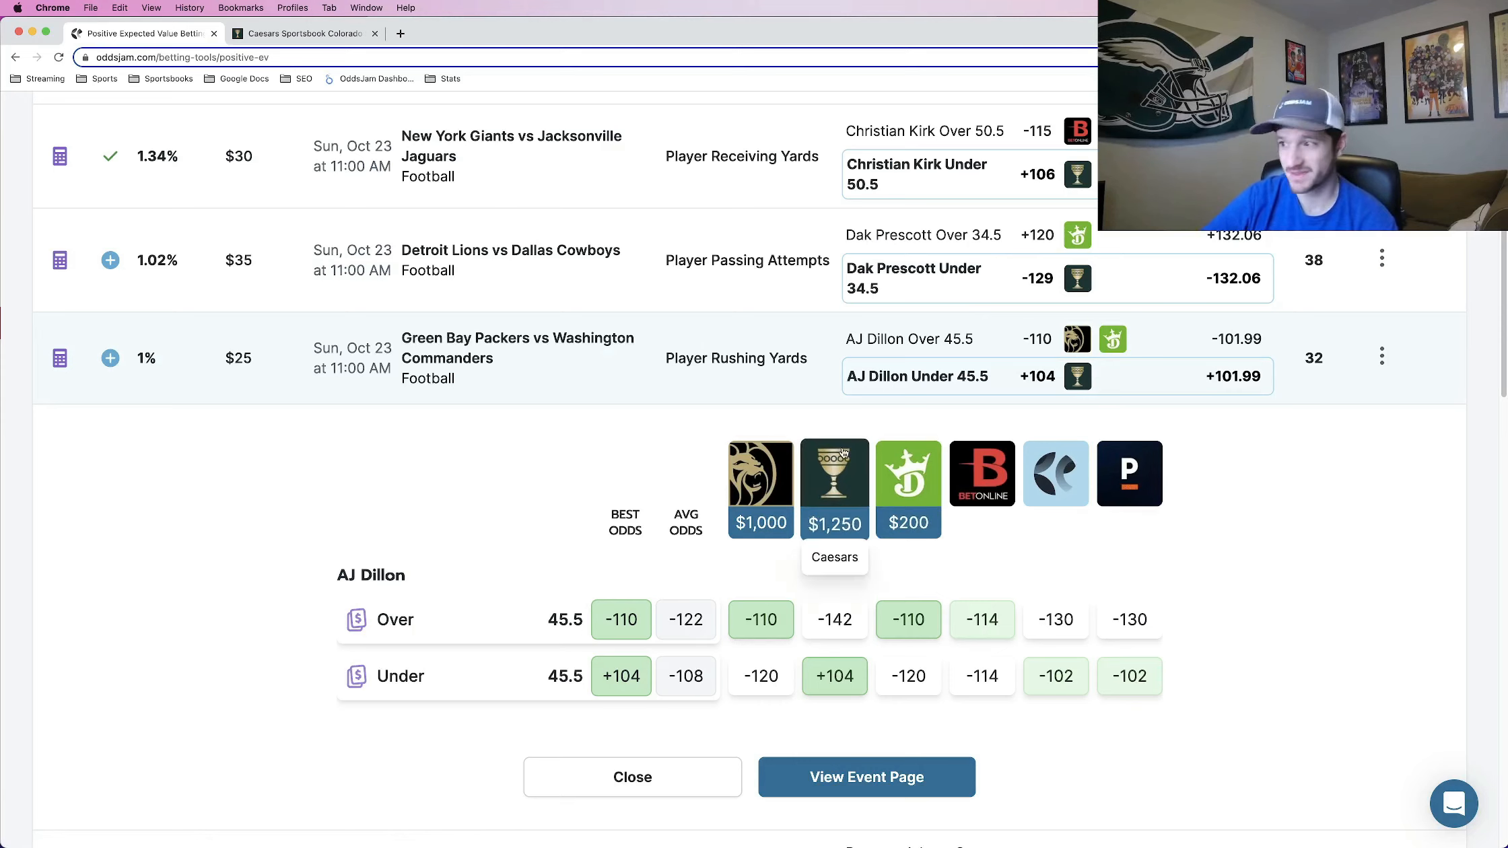
pyautogui.scroll(-3)
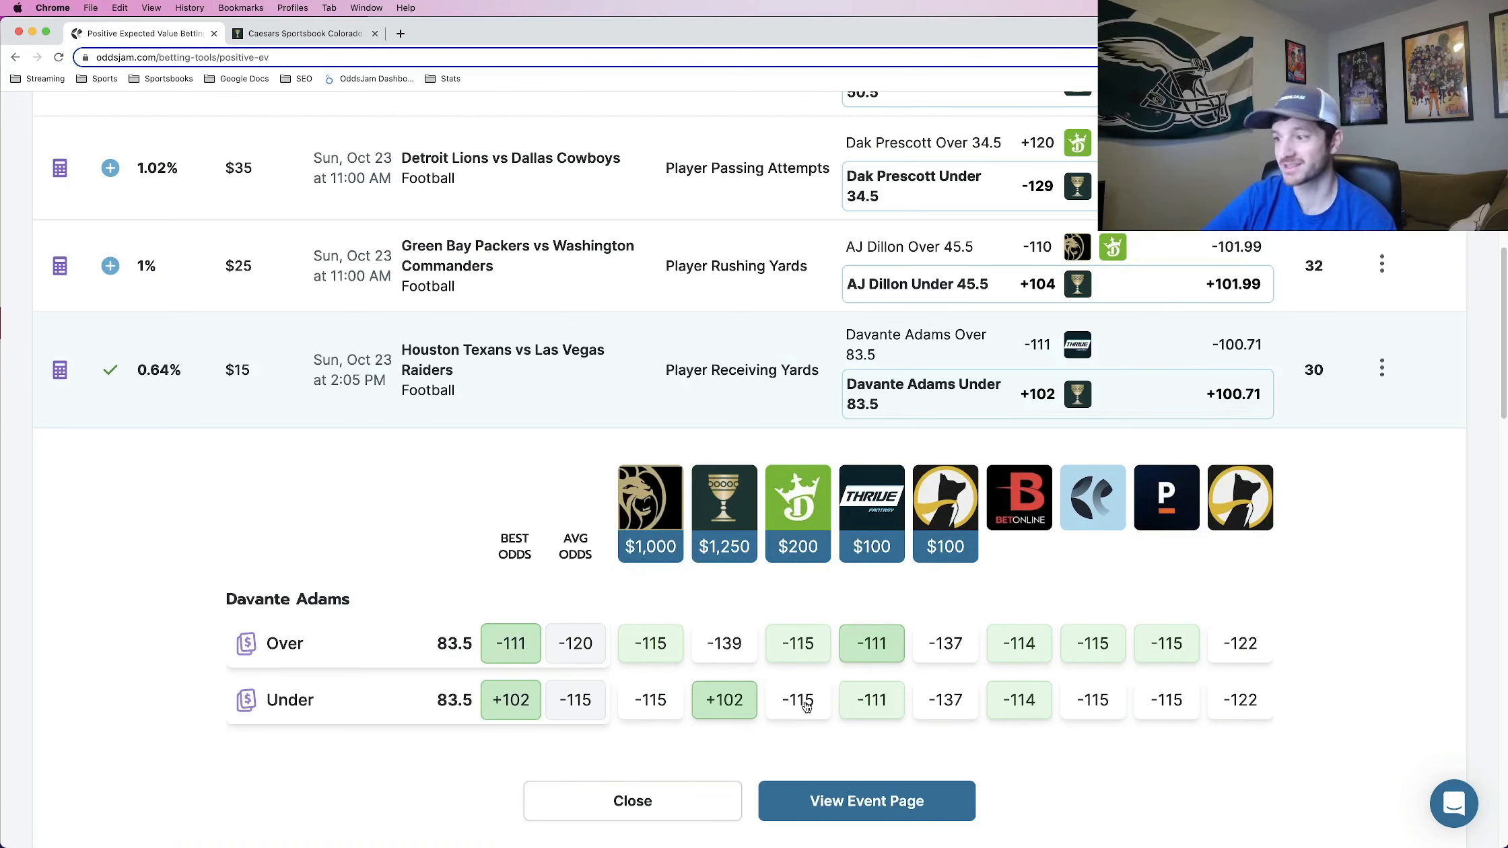
pyautogui.moveTo(1031, 714)
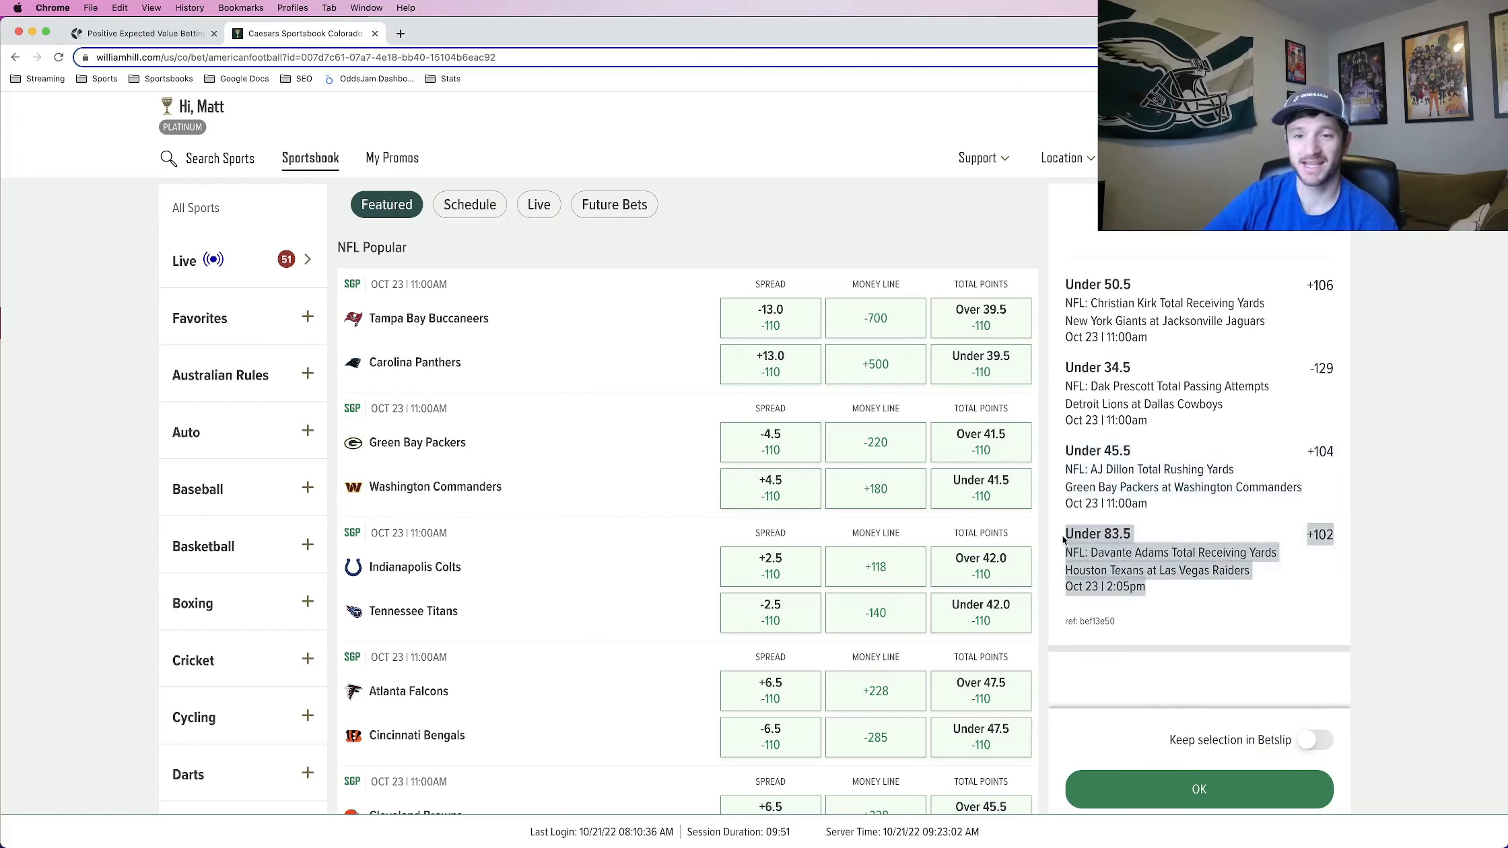
# Submit the Kirk, Prescott, Dillon and Adams unders parlay at Caesars, $50 paying $985.61.
pyautogui.click(1198, 788)
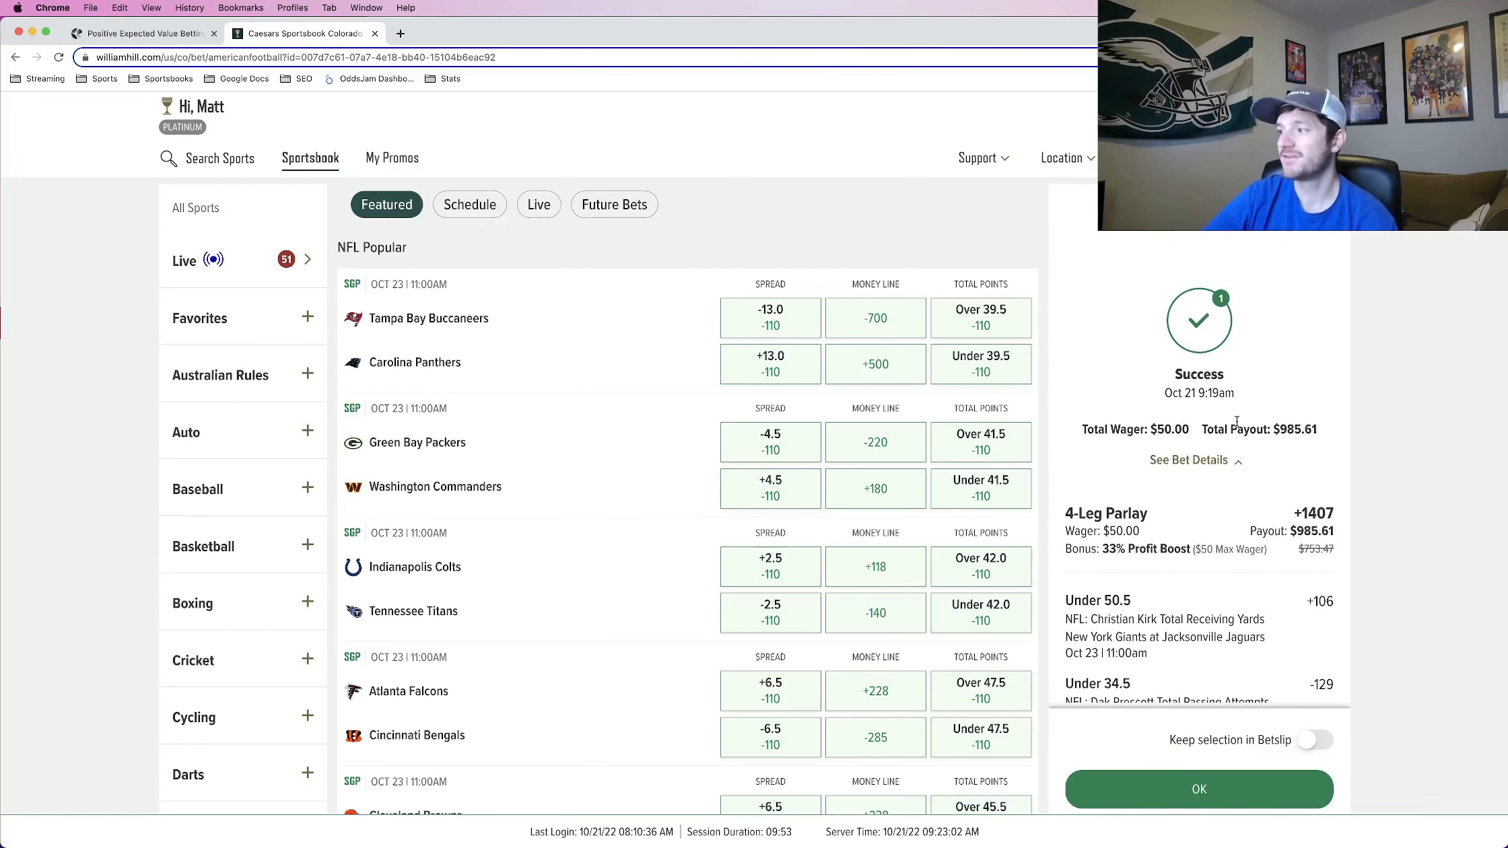